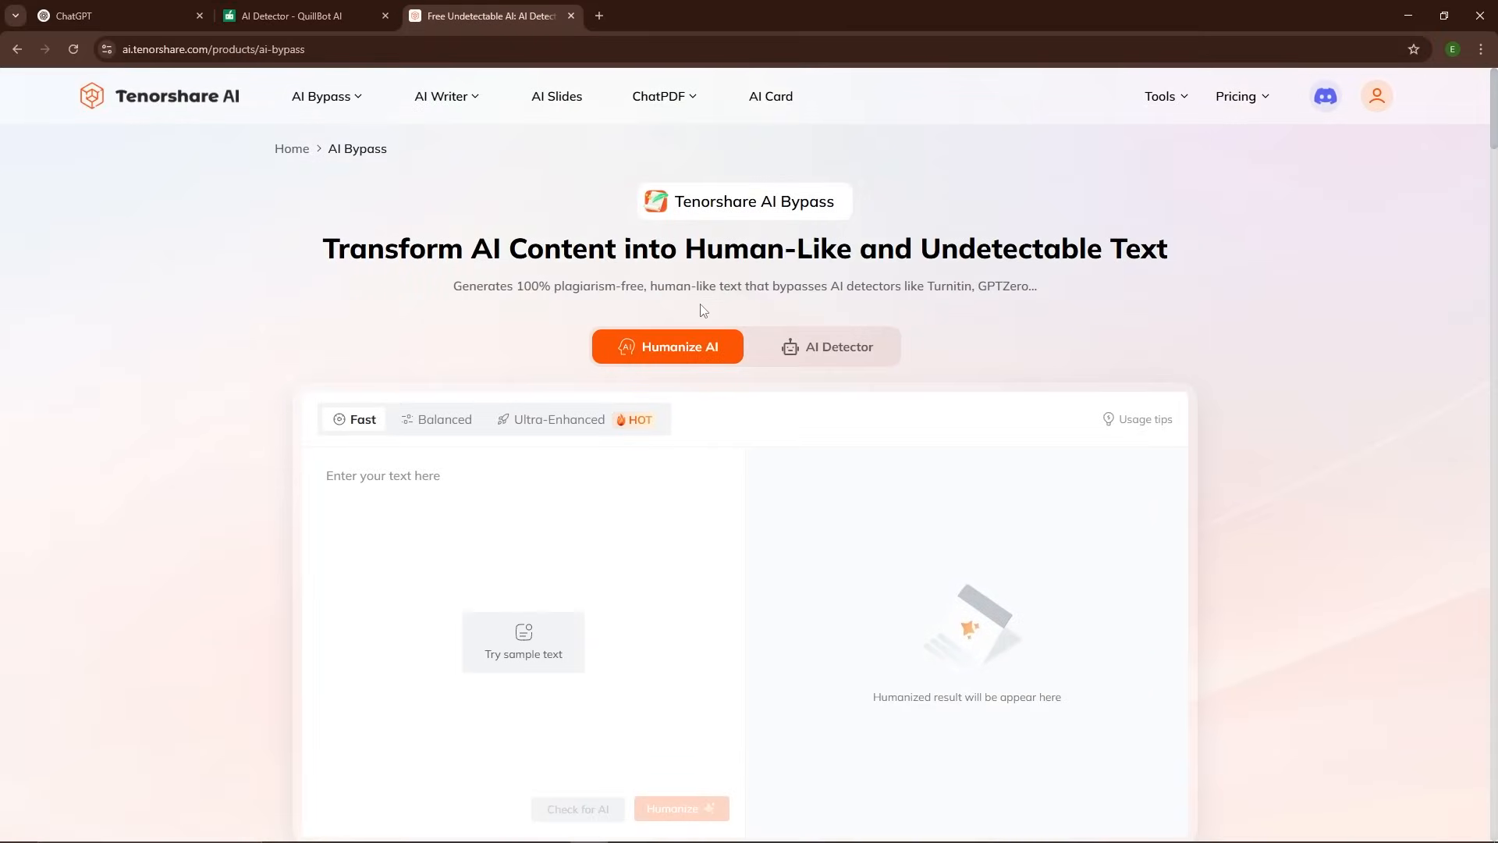
# Scroll through the page content to review it before heading to ChatGPT
pyautogui.scroll(-3)
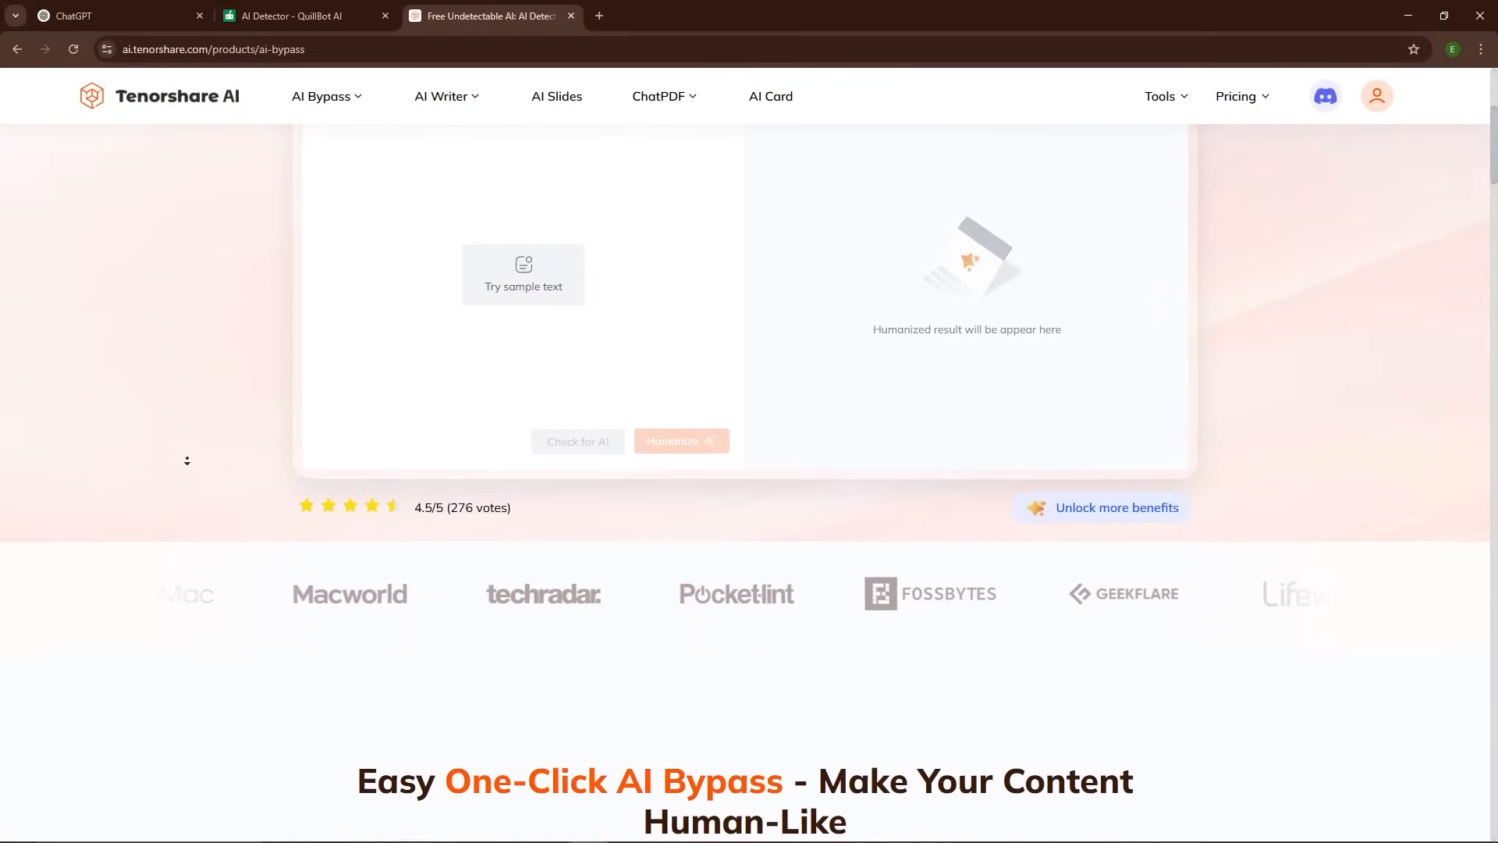
pyautogui.scroll(-3)
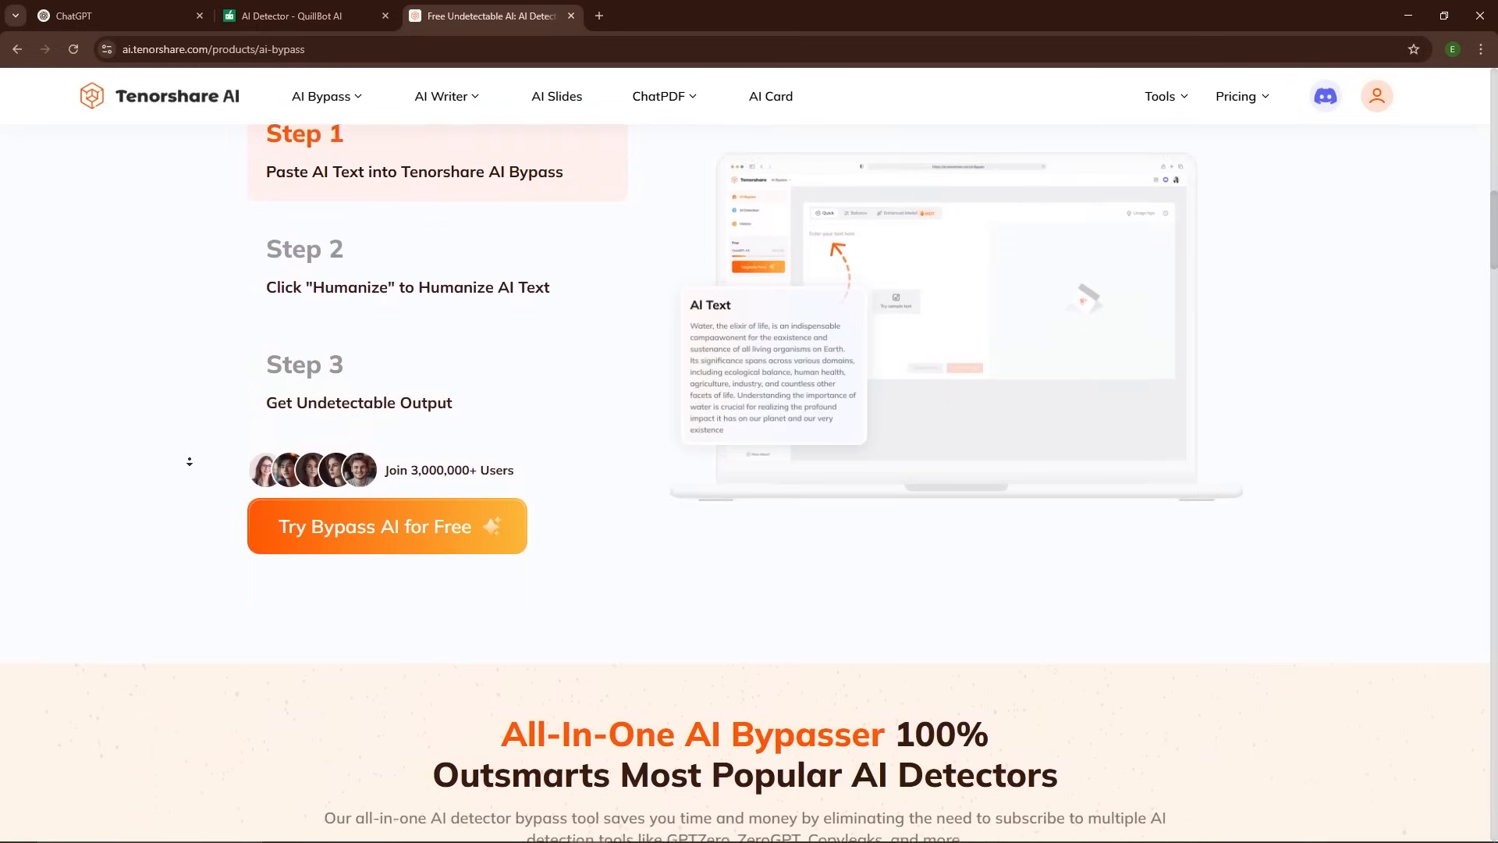
pyautogui.scroll(-3)
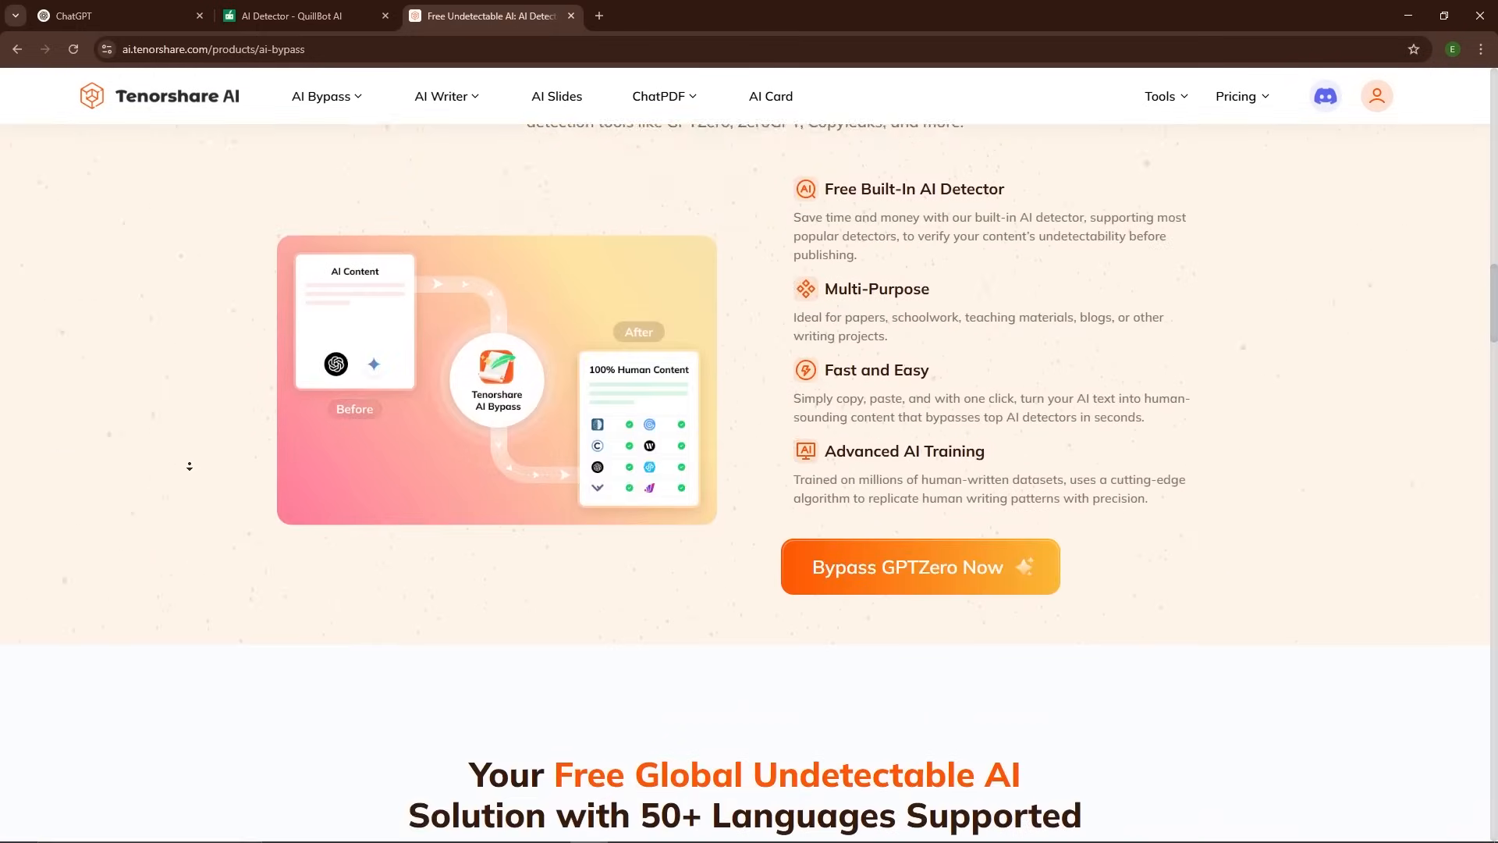
pyautogui.scroll(-3)
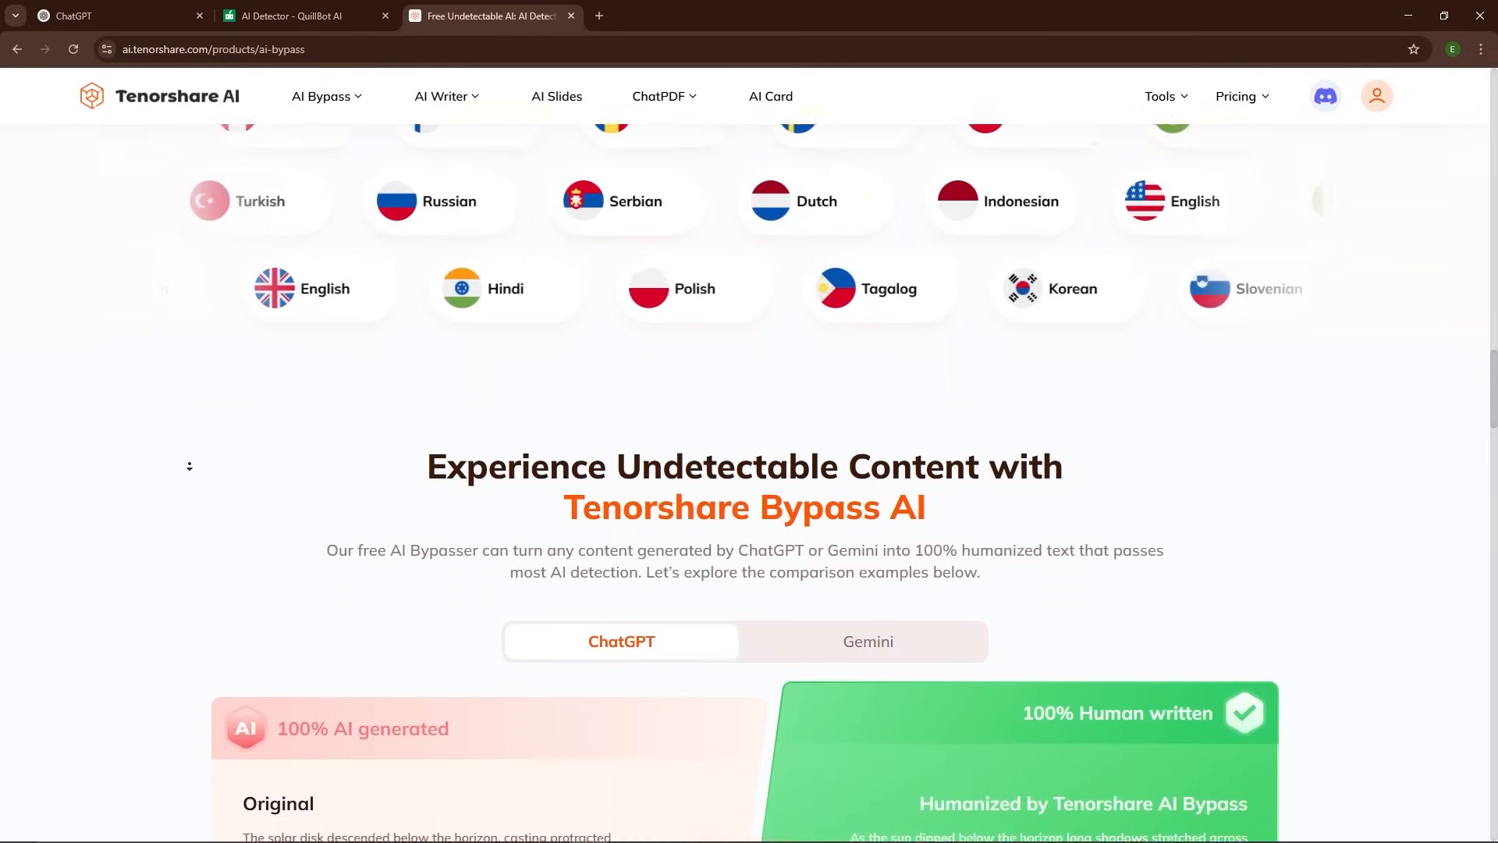
pyautogui.scroll(-3)
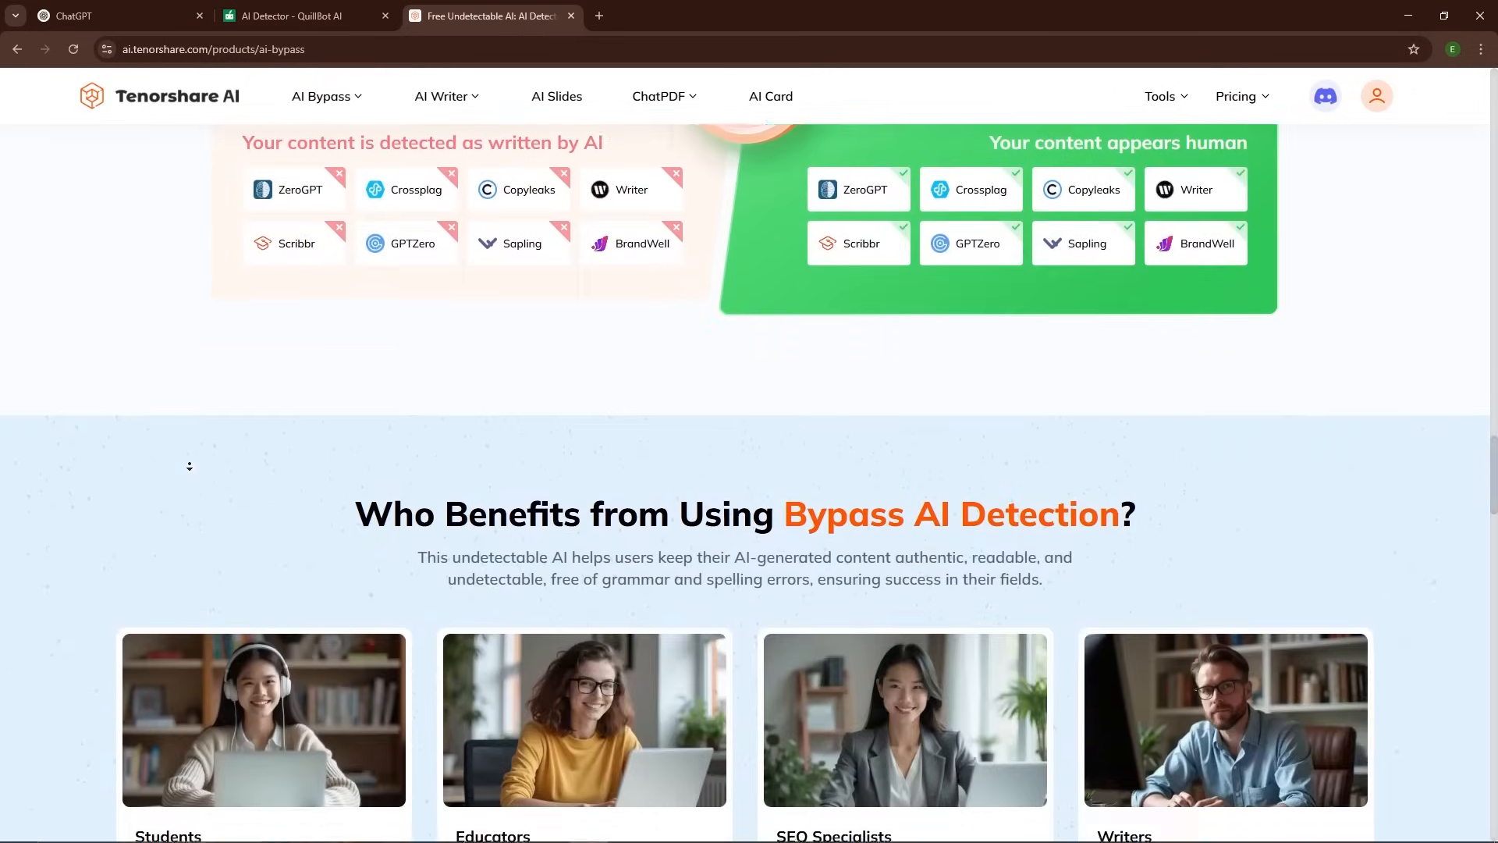
pyautogui.scroll(-3)
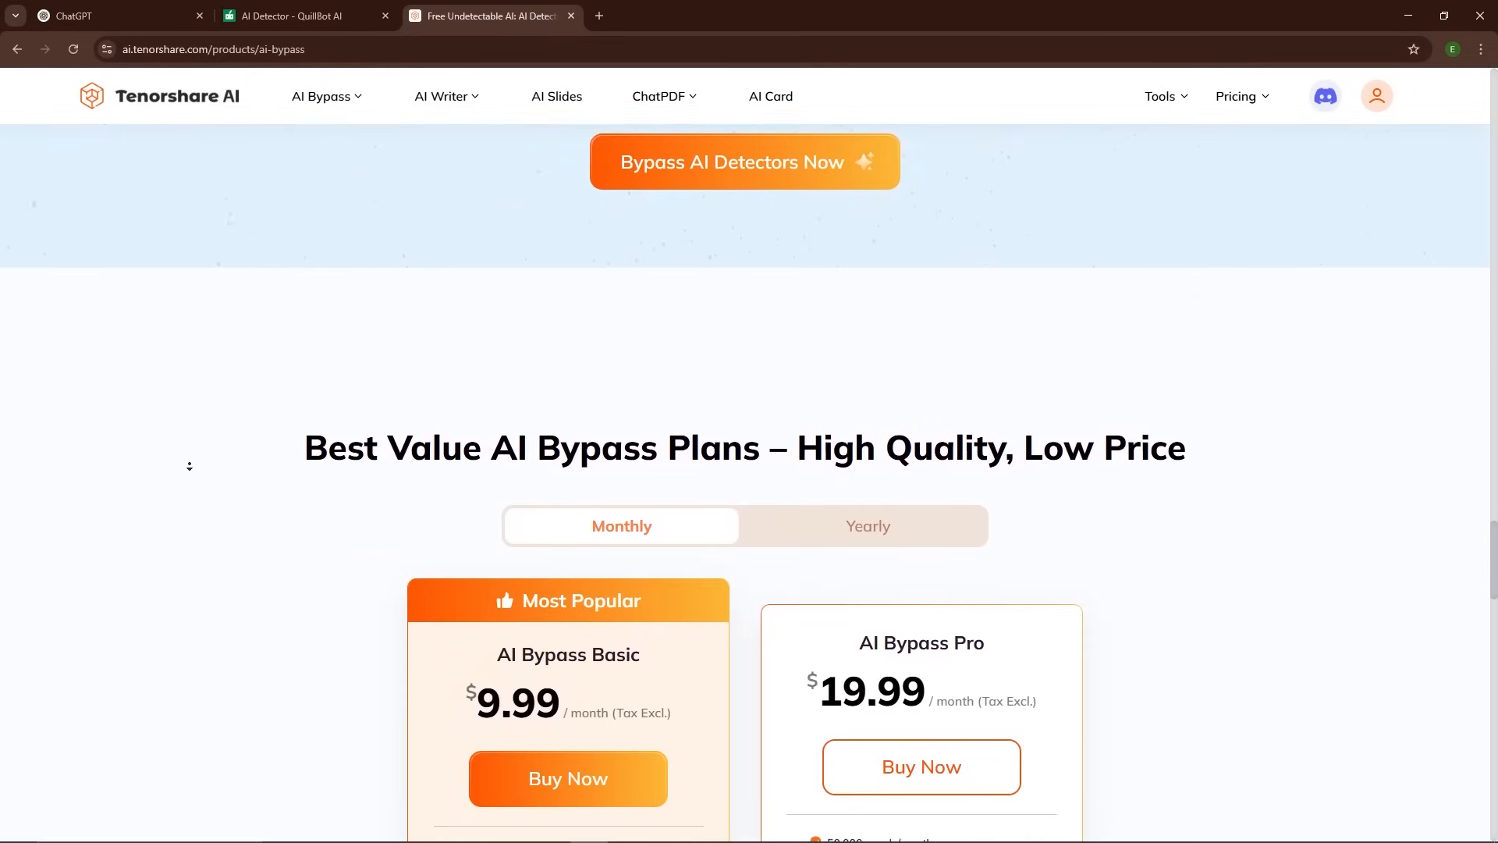
pyautogui.scroll(-3)
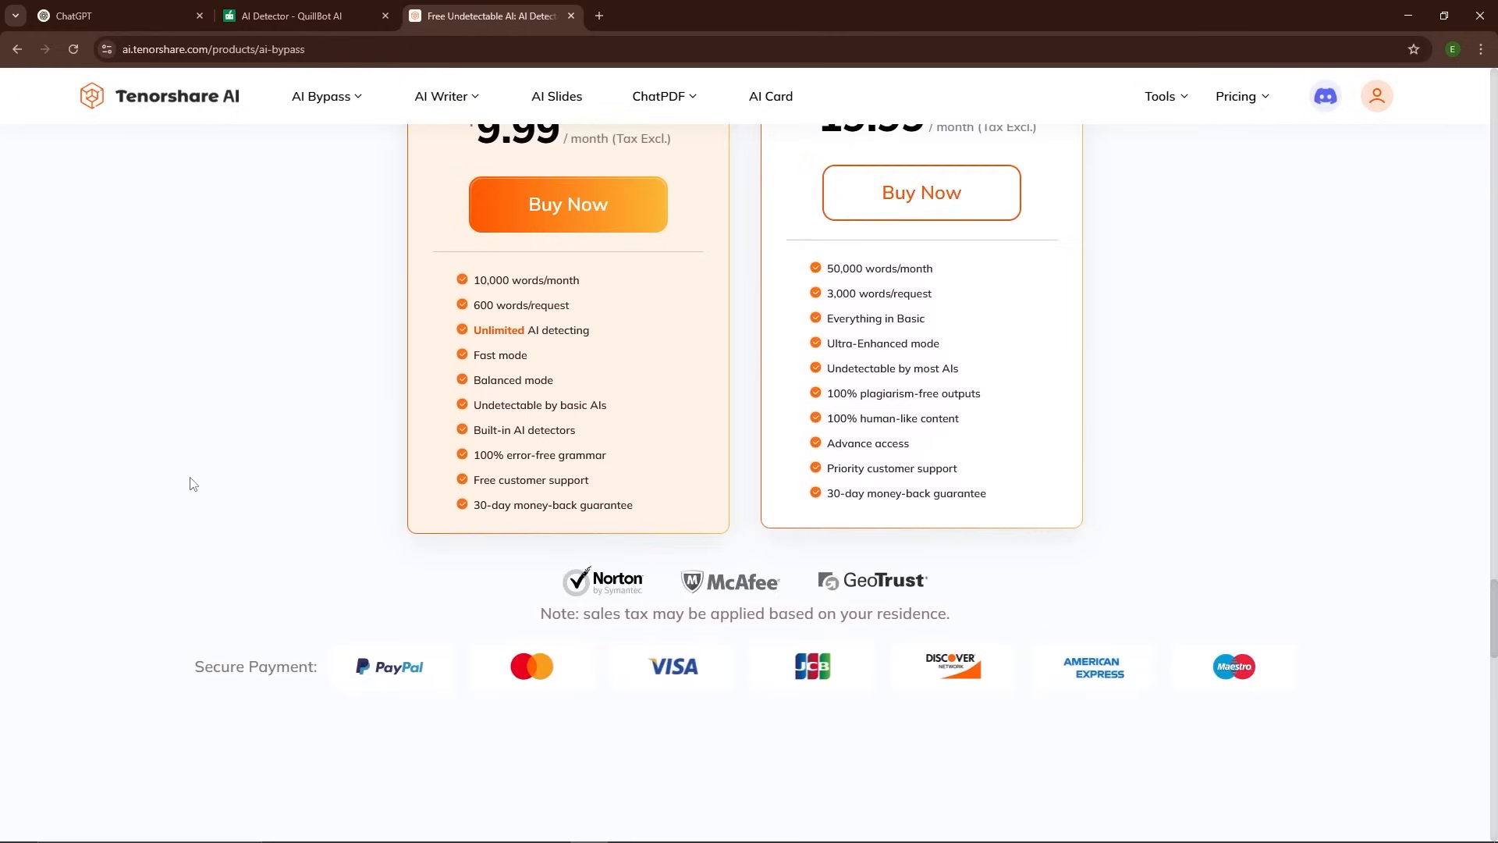
pyautogui.scroll(-3)
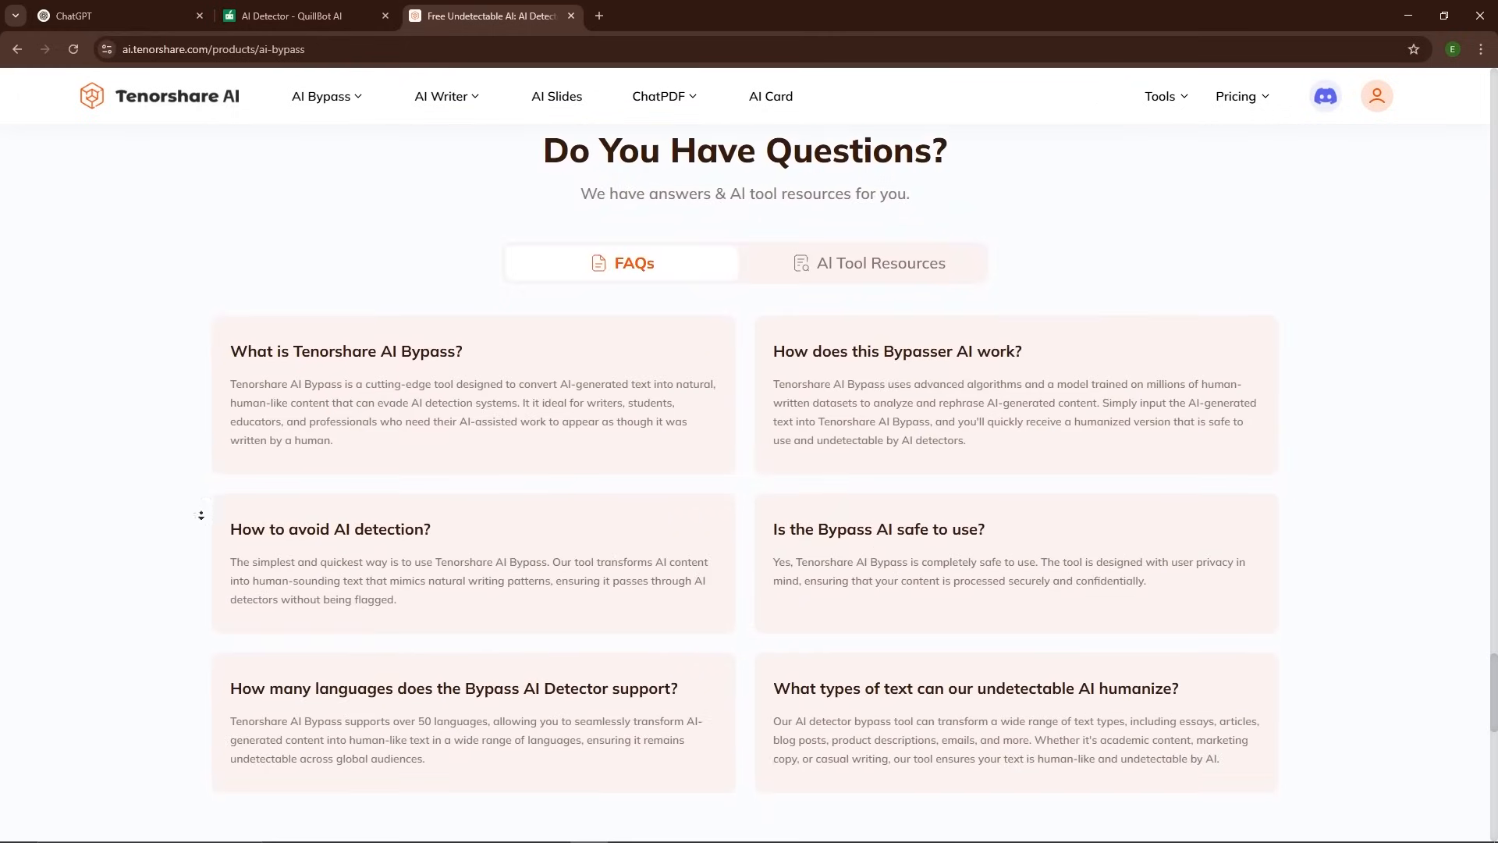
pyautogui.scroll(-3)
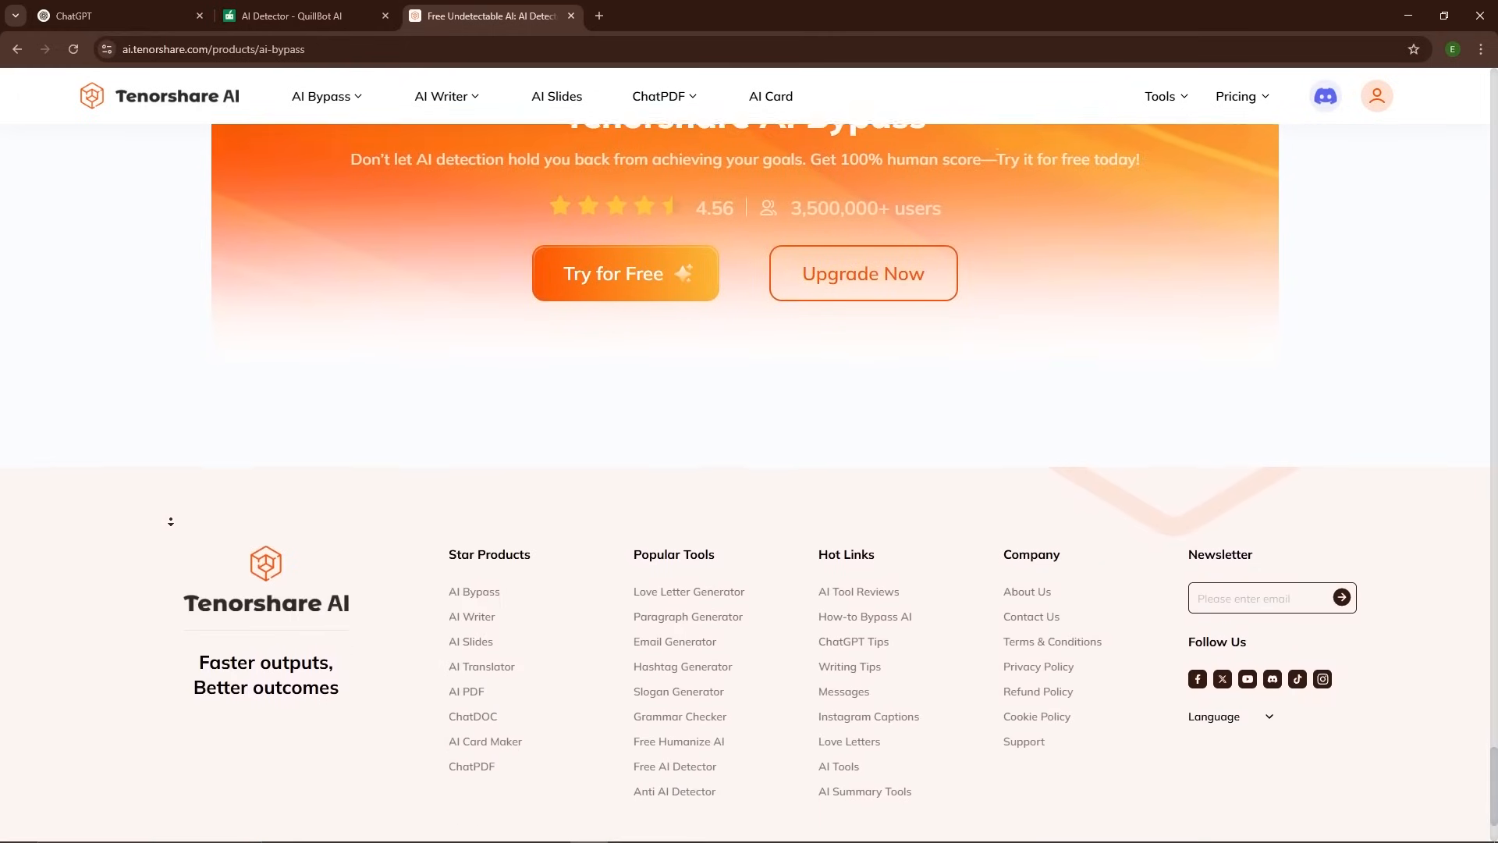
pyautogui.scroll(3)
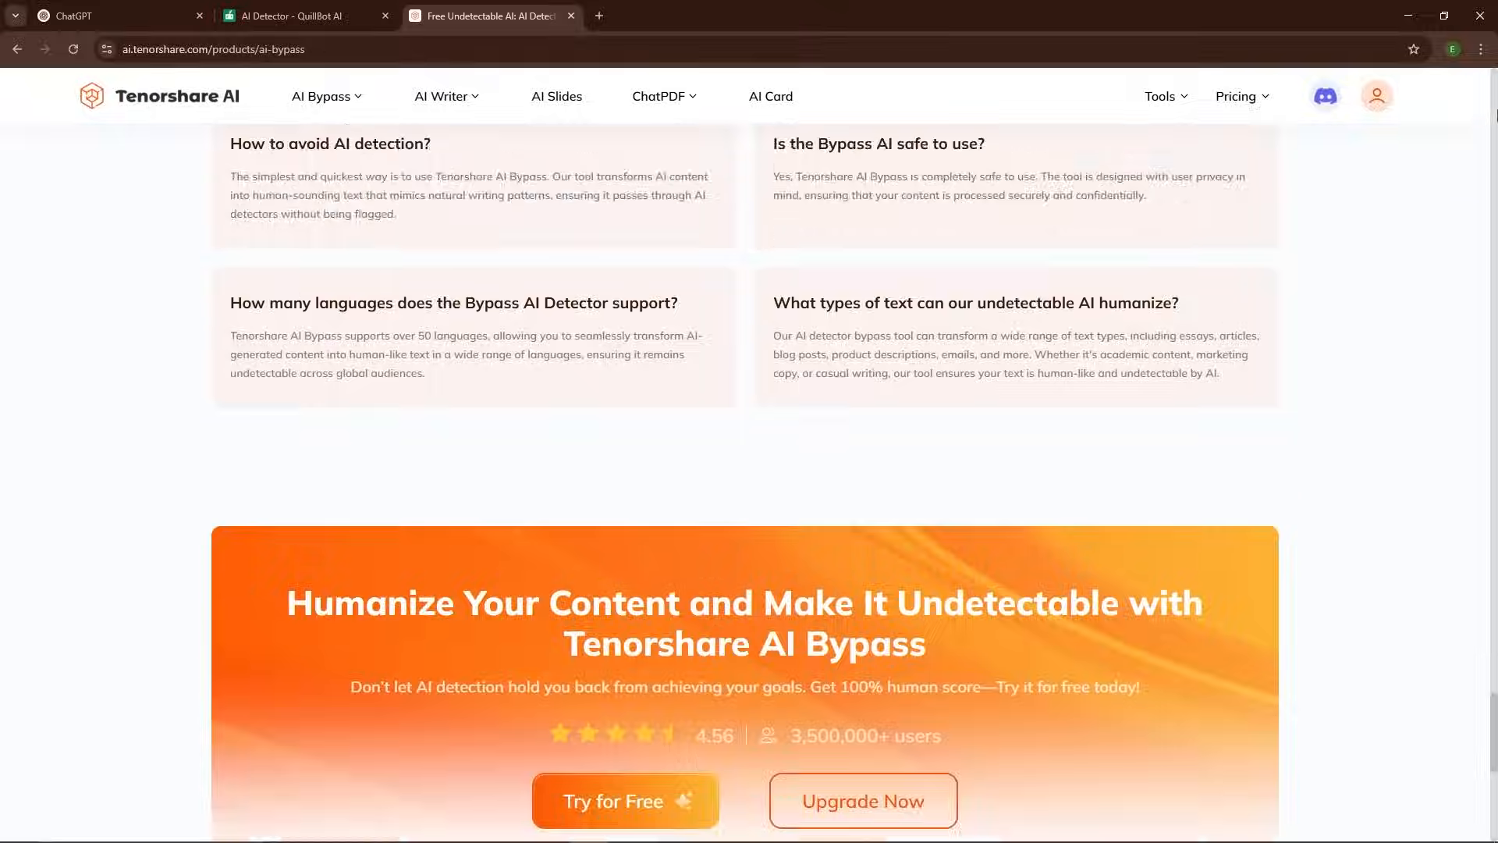
pyautogui.click(447, 97)
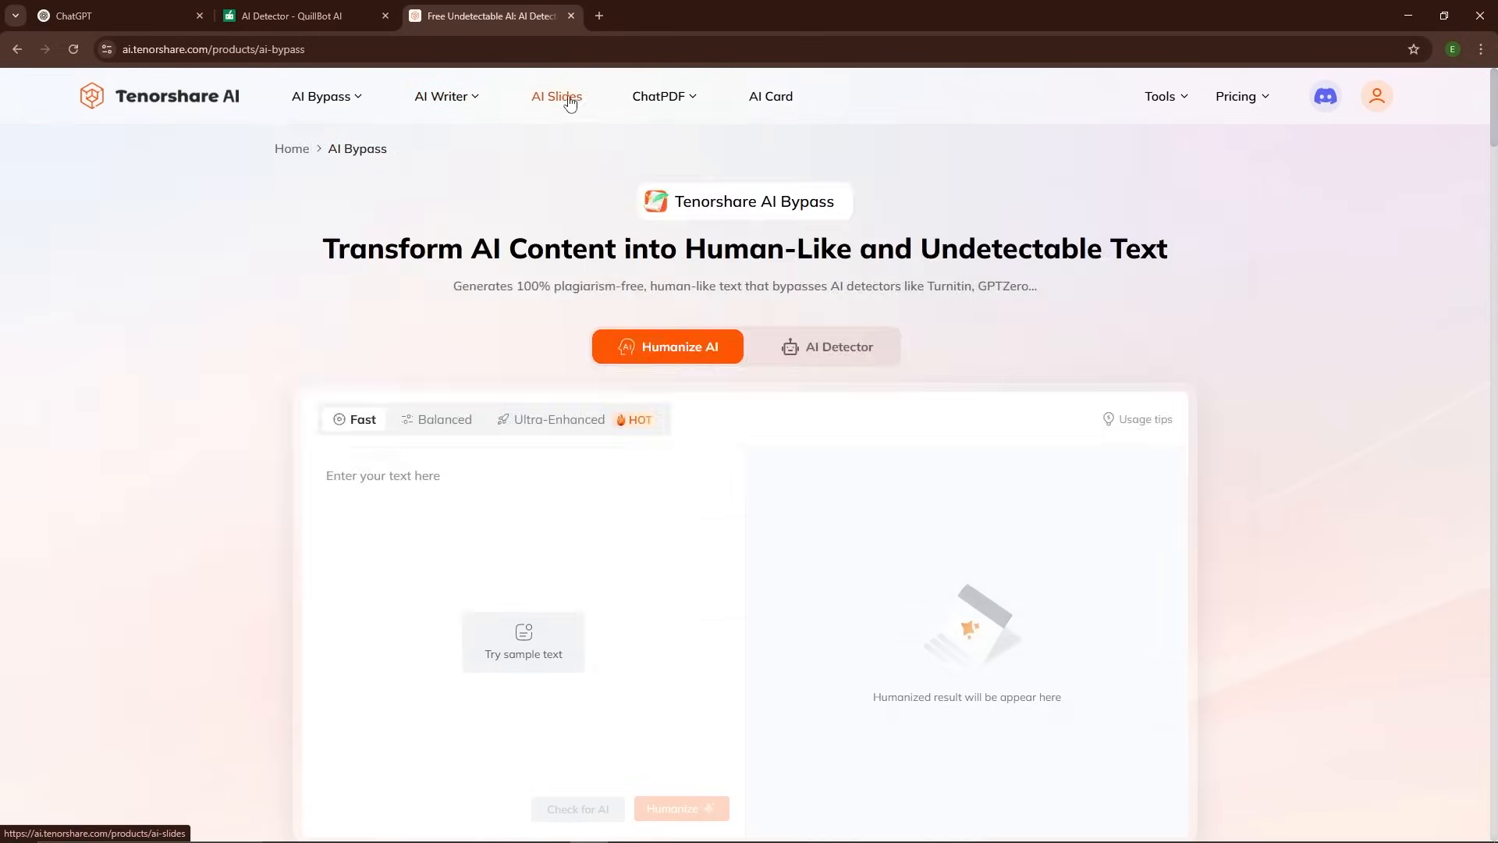
# Copy the full ChatGPT response for 'The Rise of Artificial Intelligence' article
pyautogui.click(93, 15)
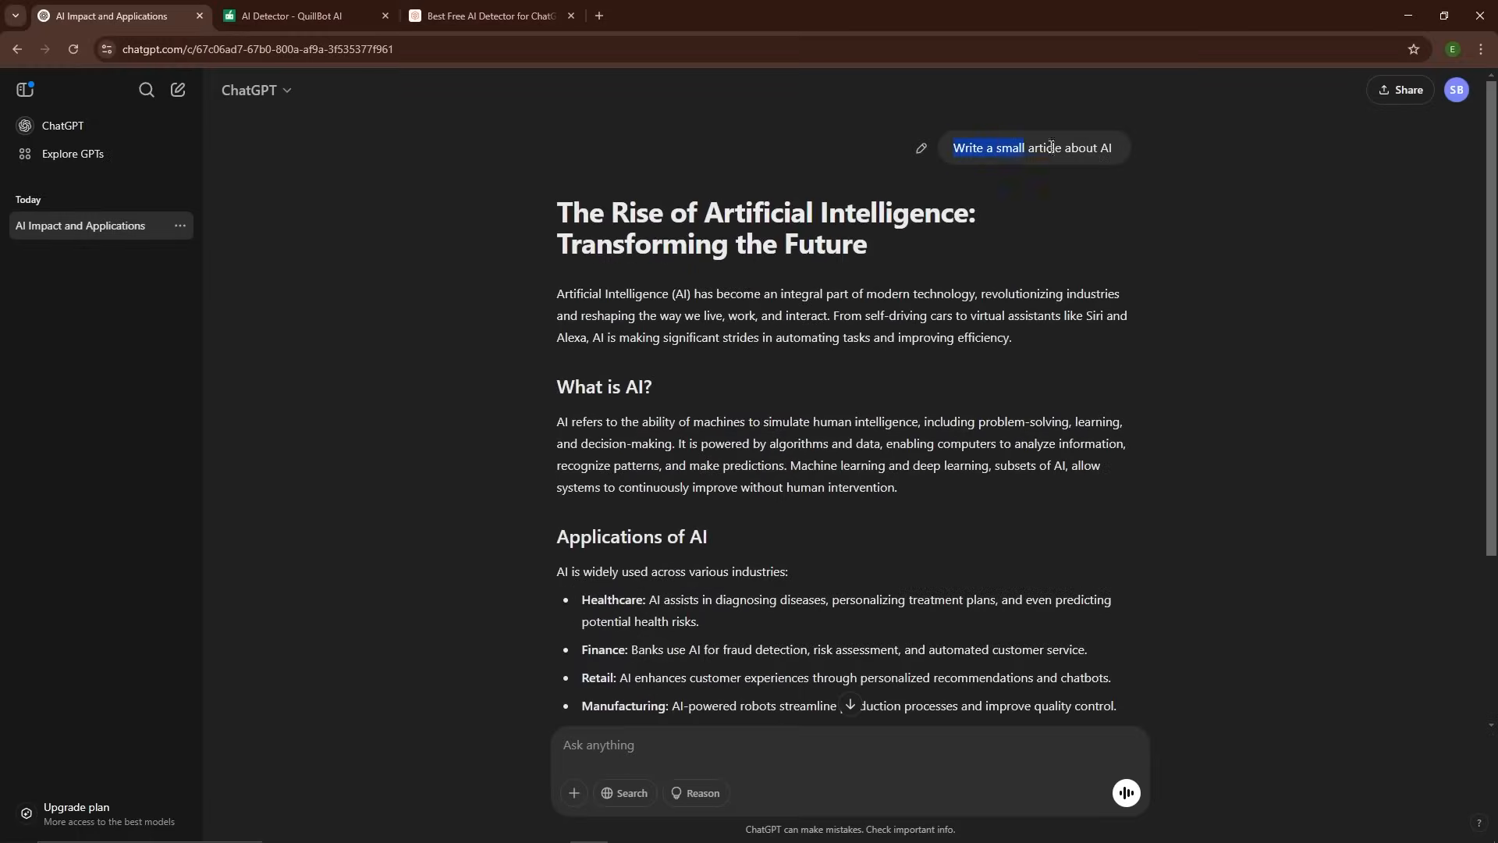
pyautogui.scroll(-3)
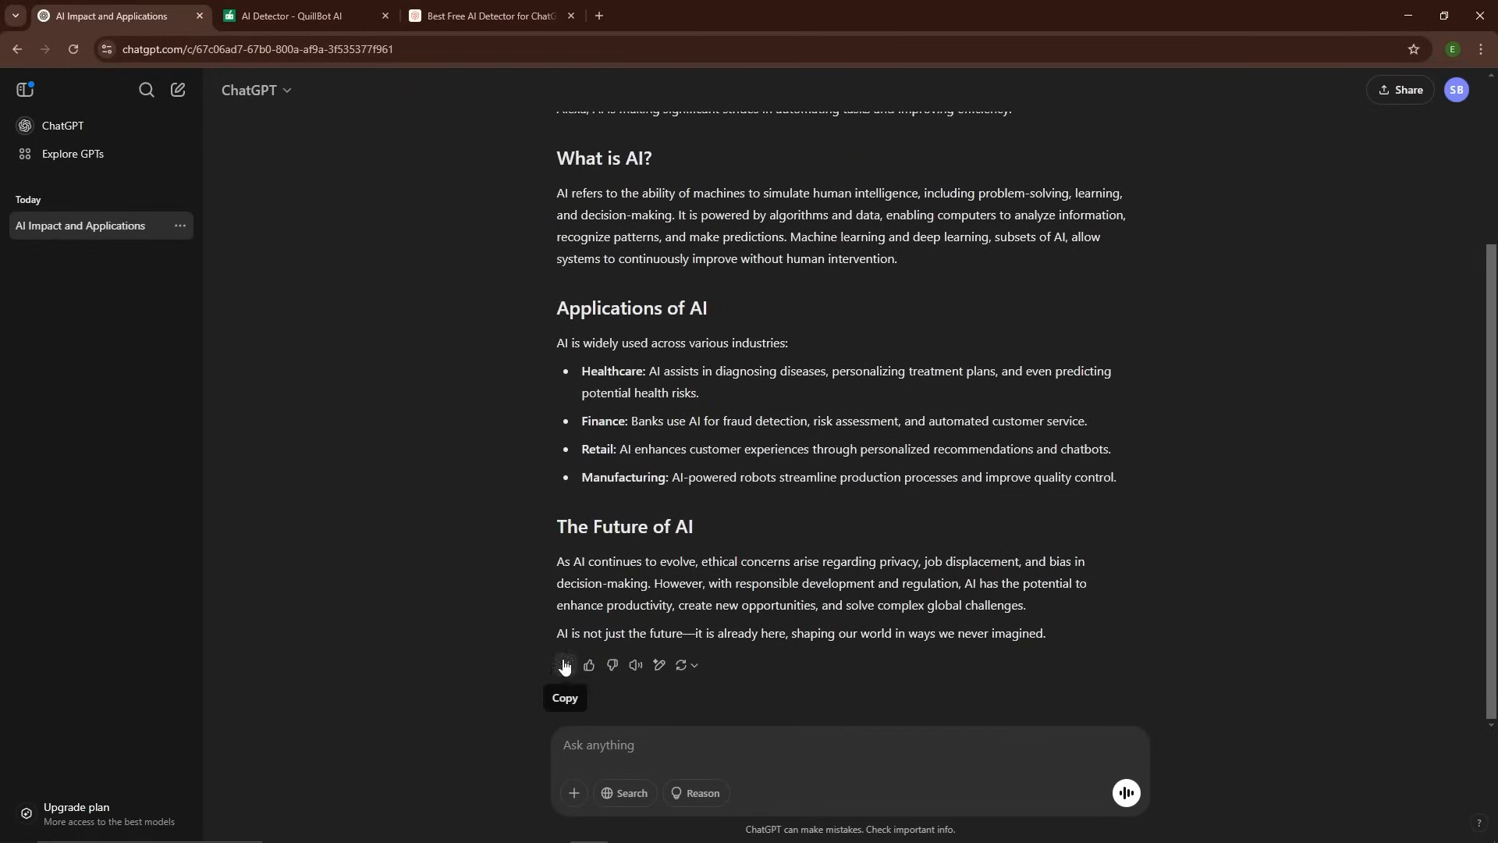
pyautogui.click(290, 16)
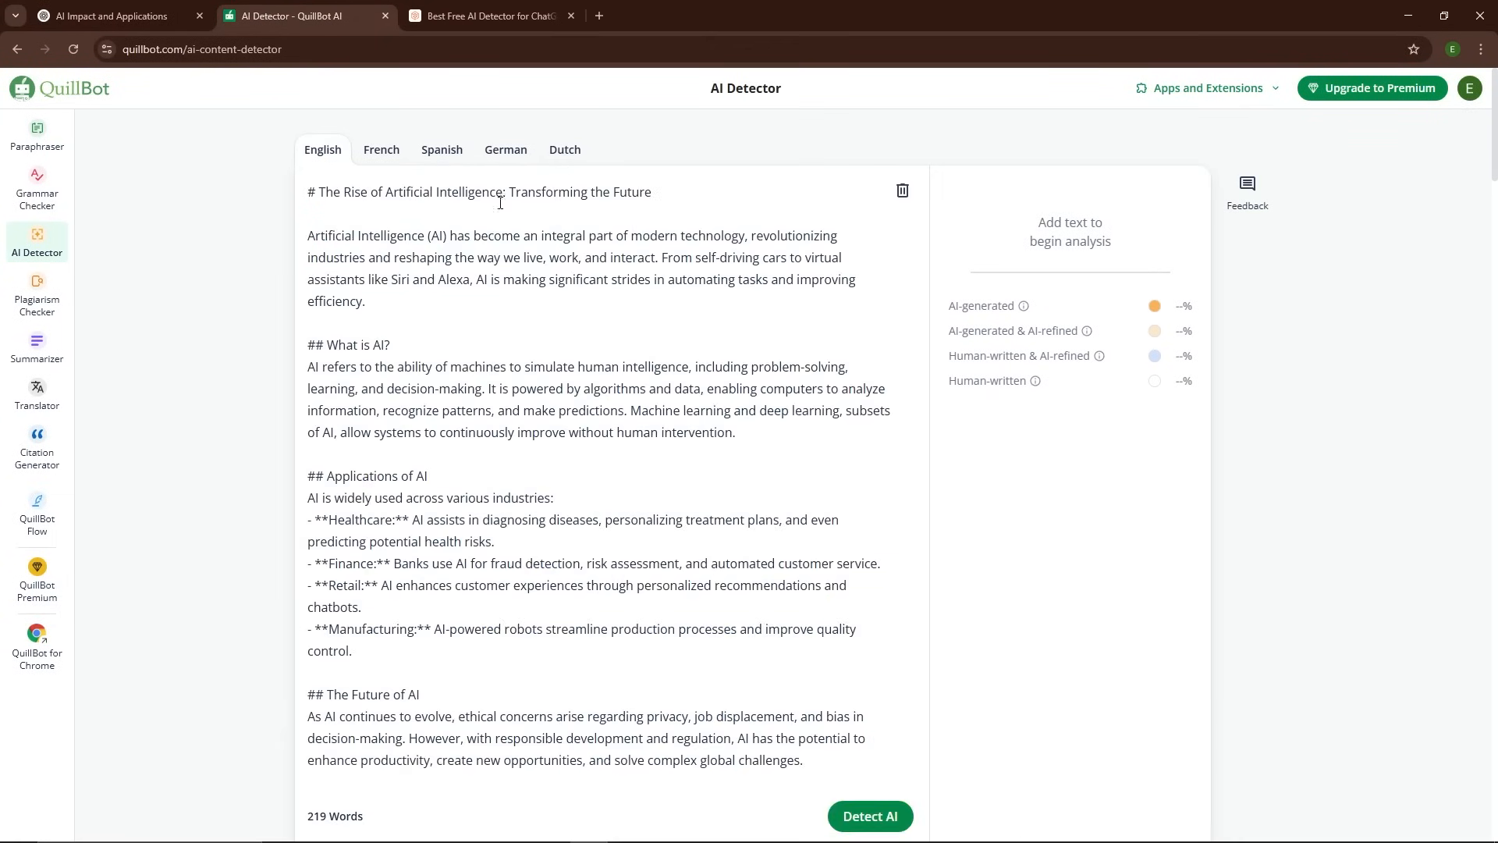
pyautogui.moveTo(871, 816)
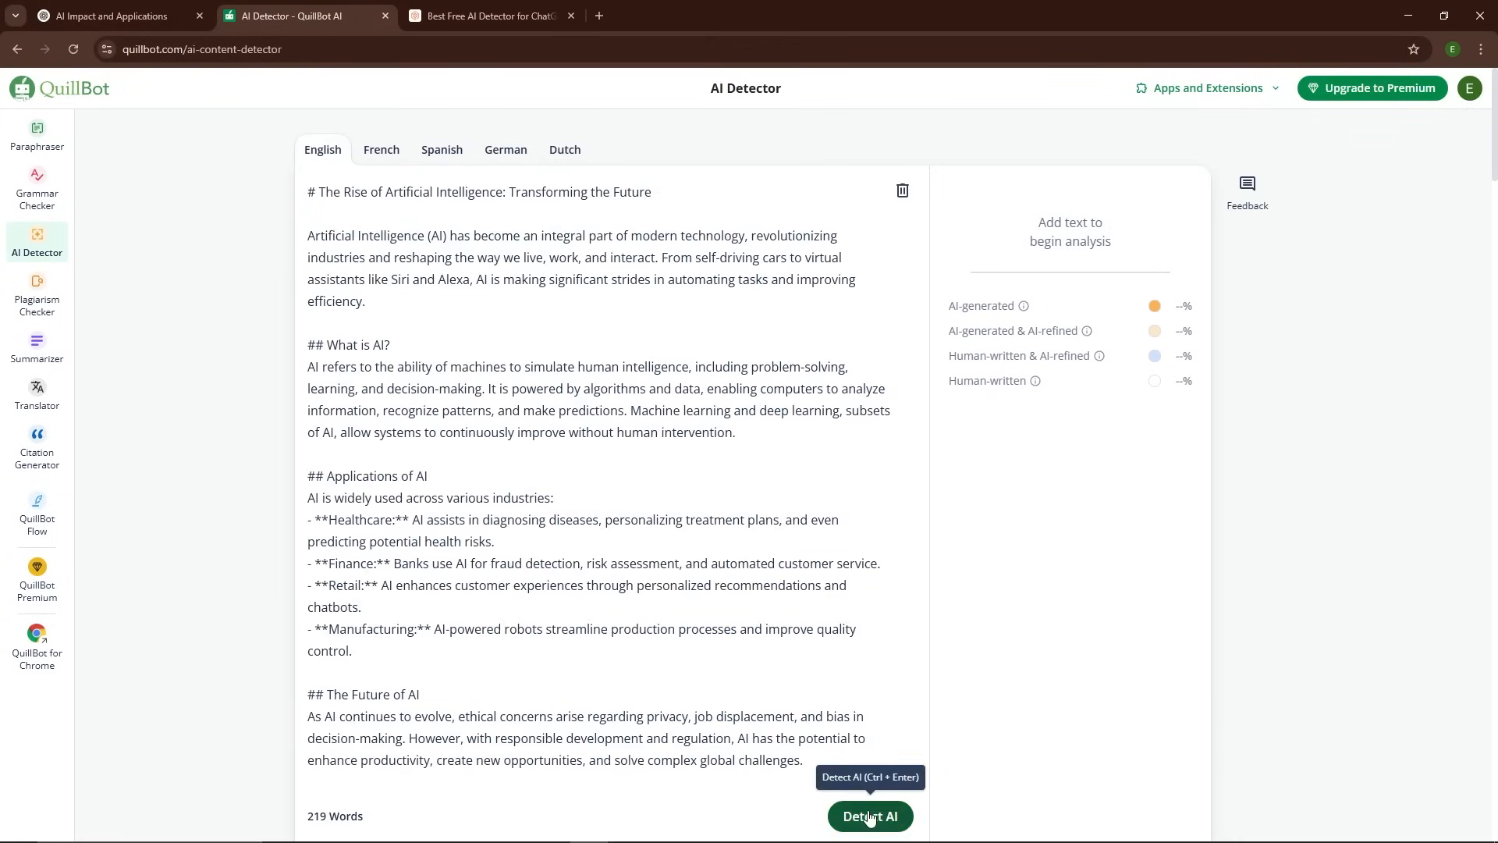
# Run QuillBot detection on the 219-word article, getting 100% AI, then return to Tenorshare
pyautogui.click(870, 816)
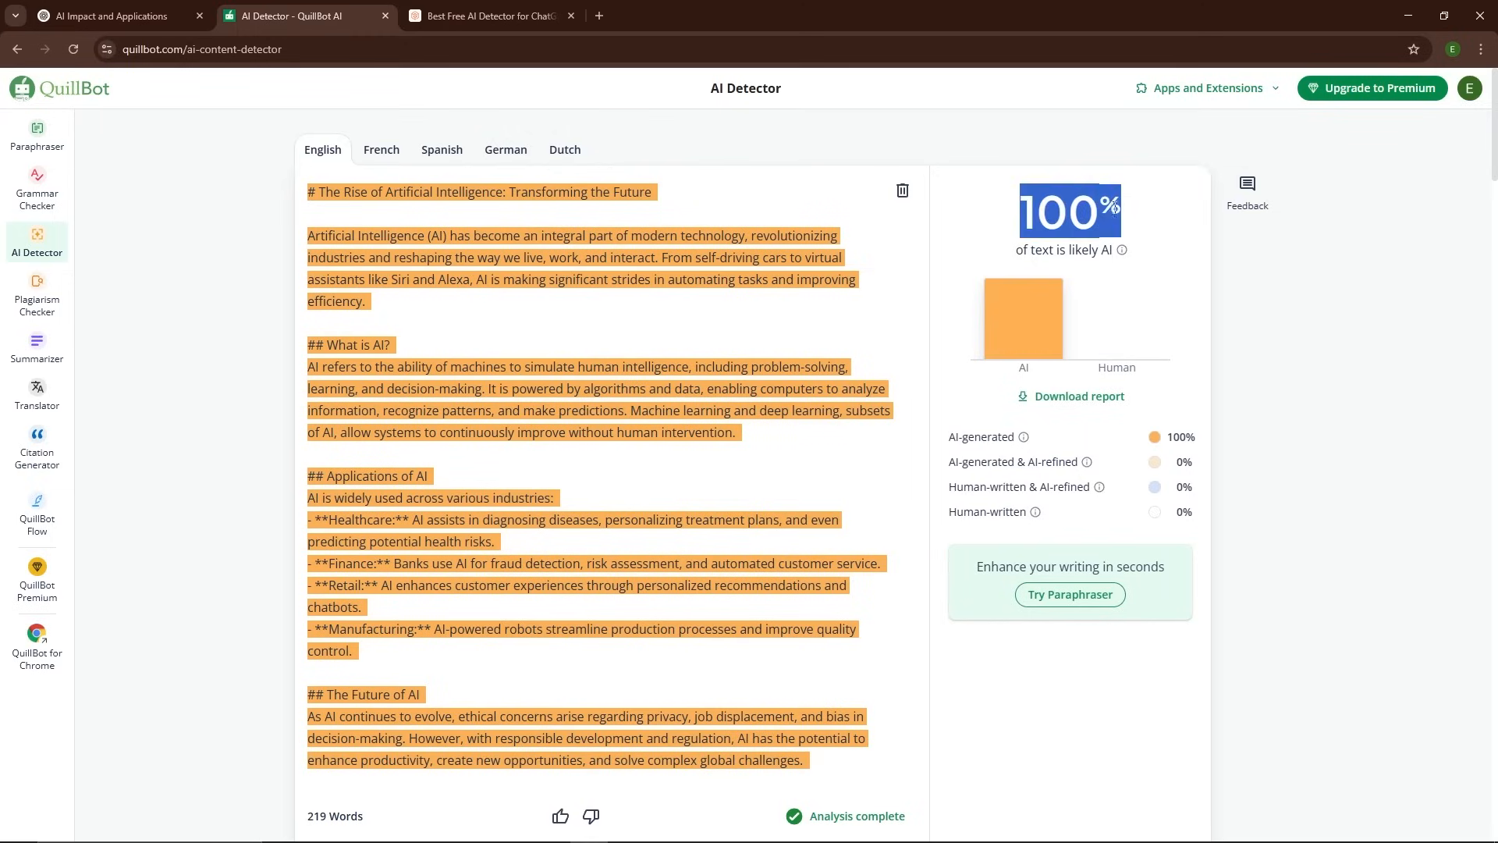
pyautogui.click(488, 15)
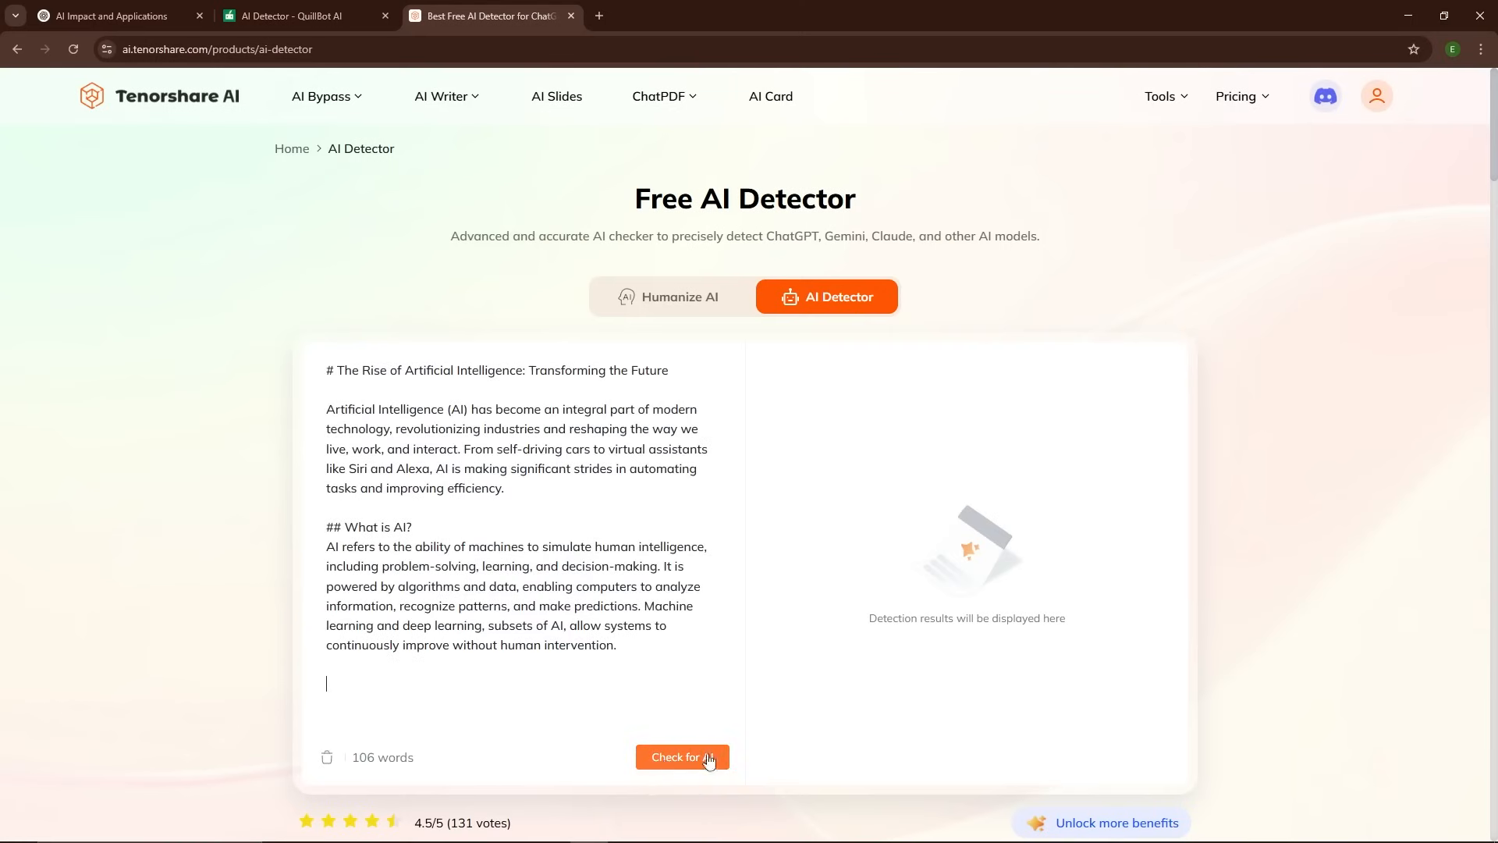
# Check the article in Tenorshare's detector and run QuillBot detection on the 412-word article
pyautogui.click(683, 755)
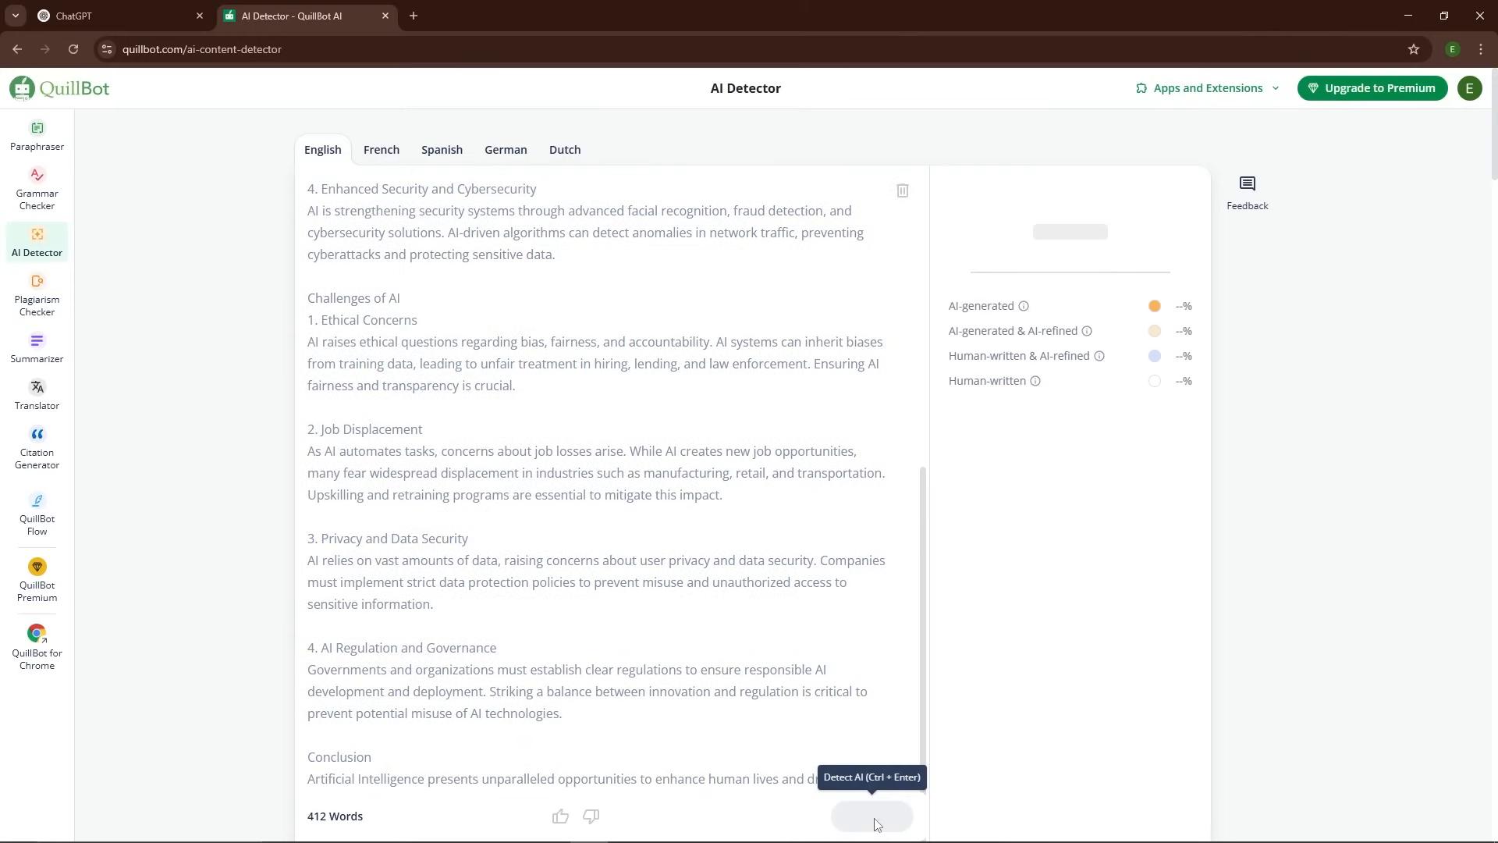
pyautogui.click(869, 816)
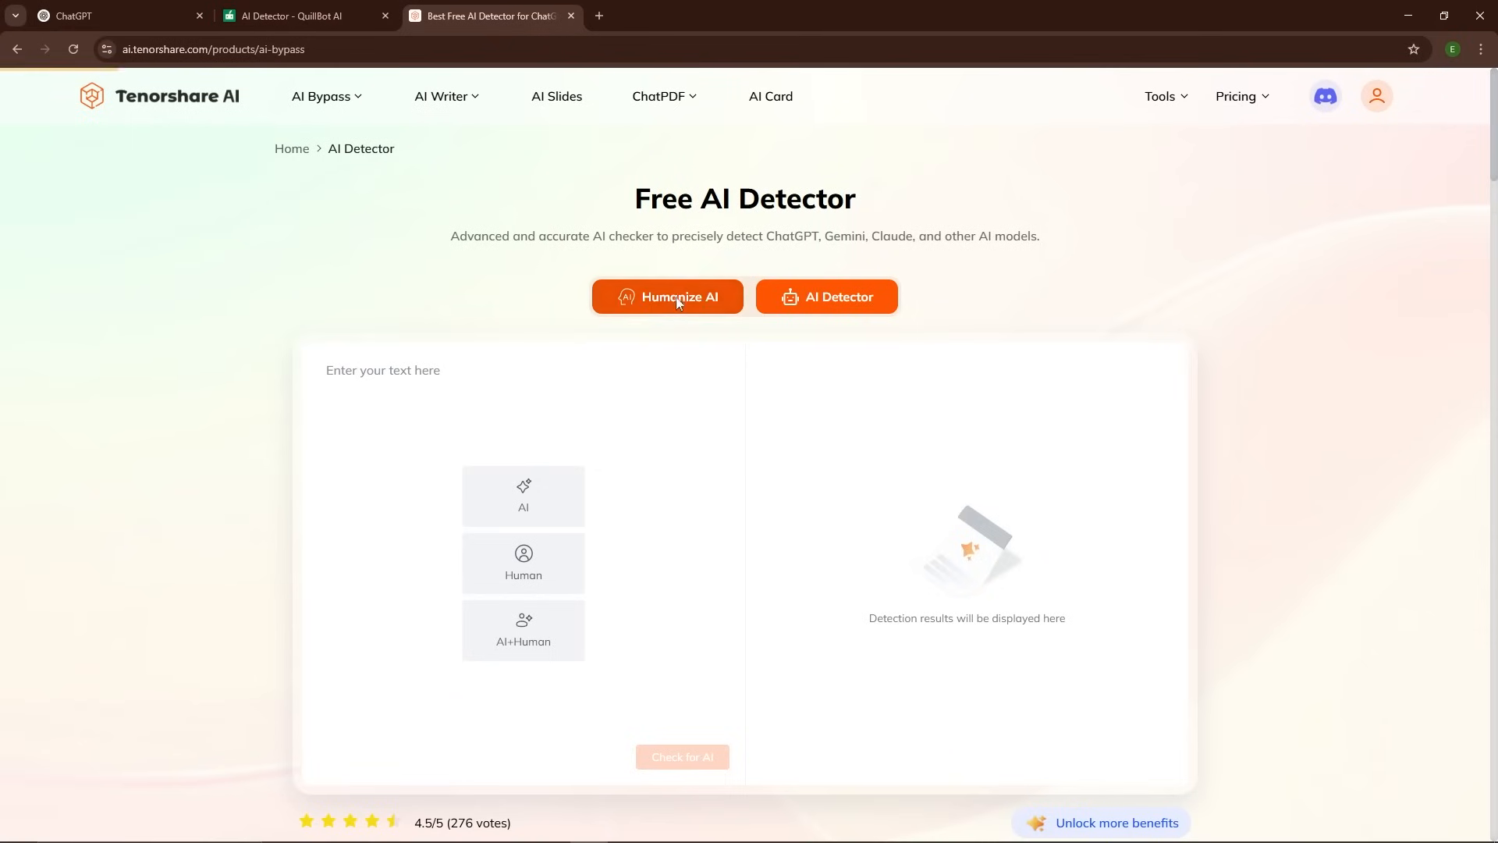
pyautogui.click(668, 297)
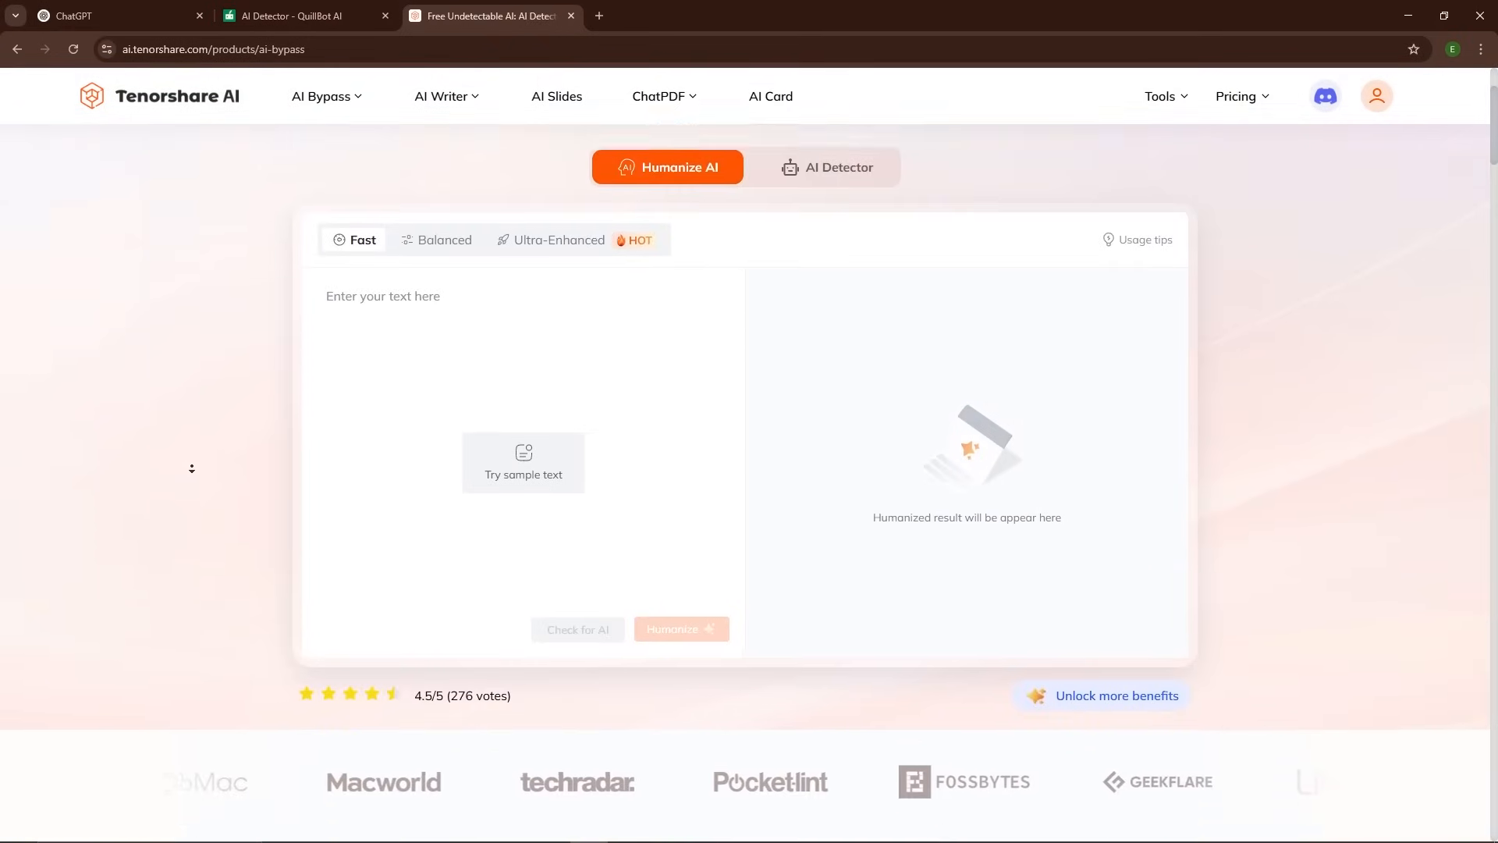
pyautogui.scroll(-3)
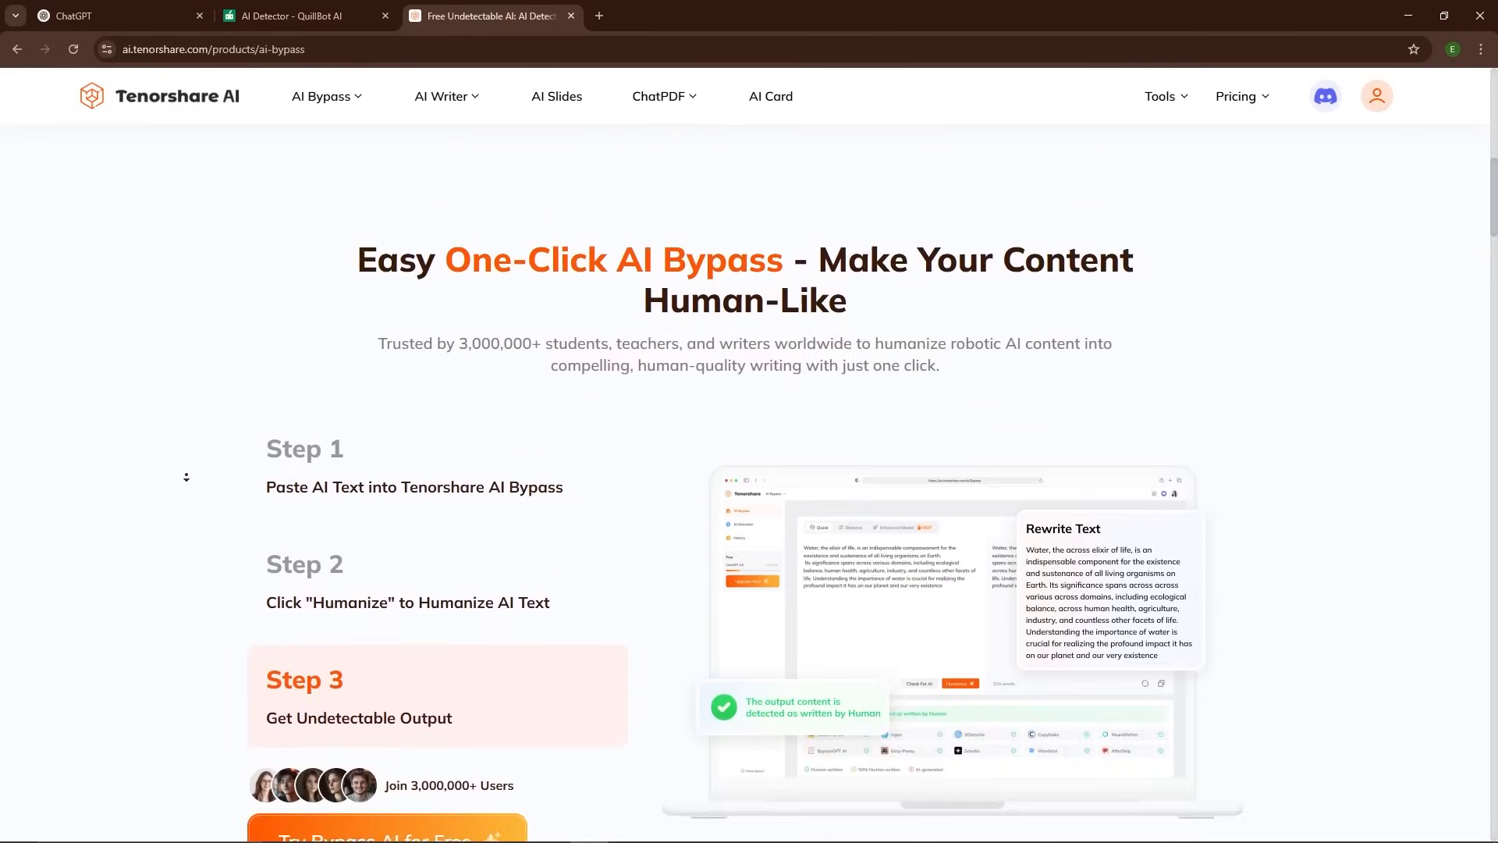
pyautogui.scroll(-3)
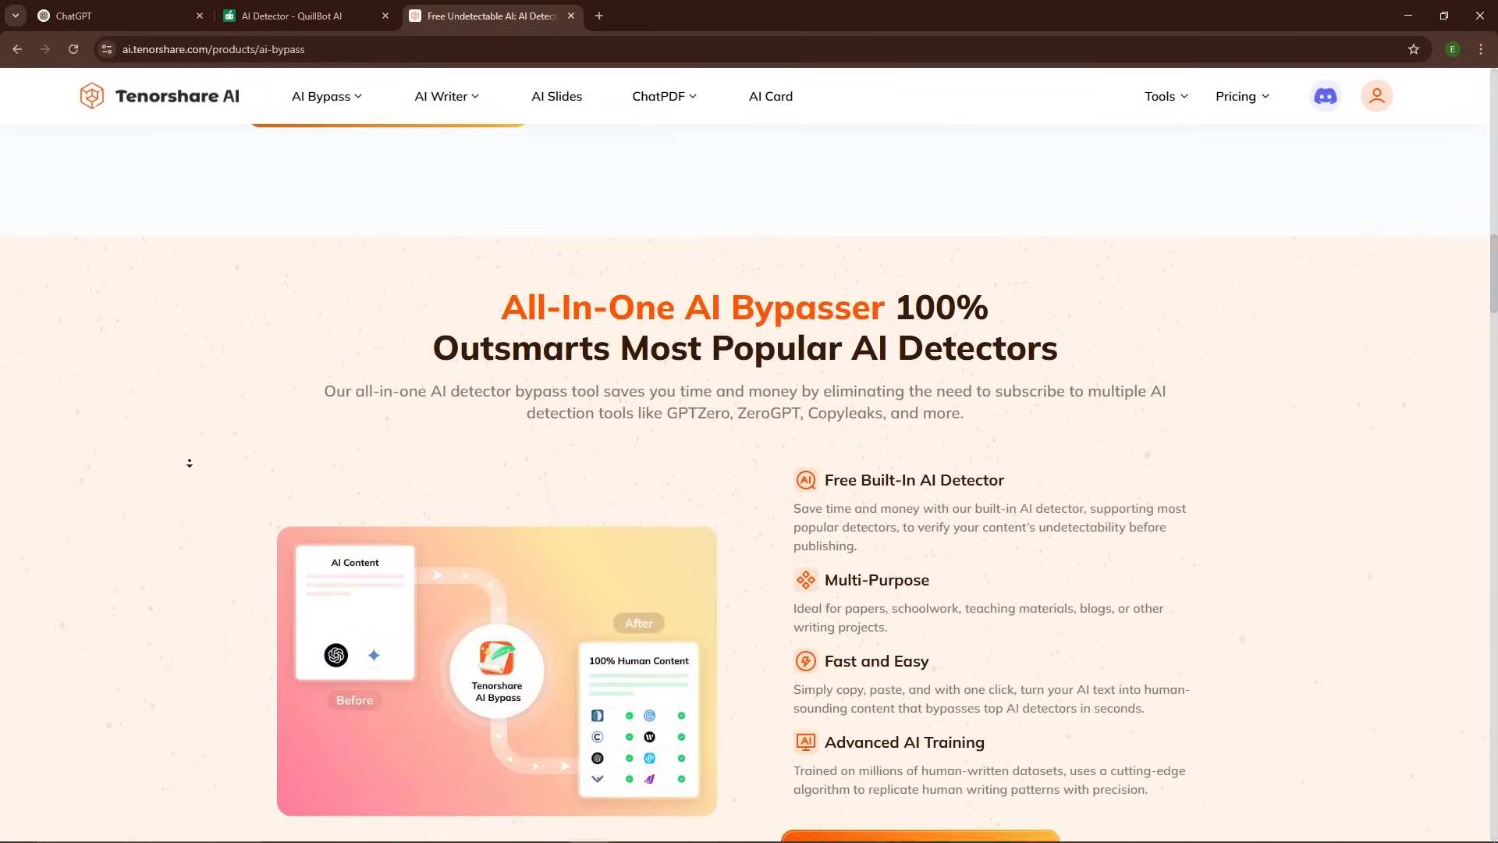
pyautogui.scroll(-3)
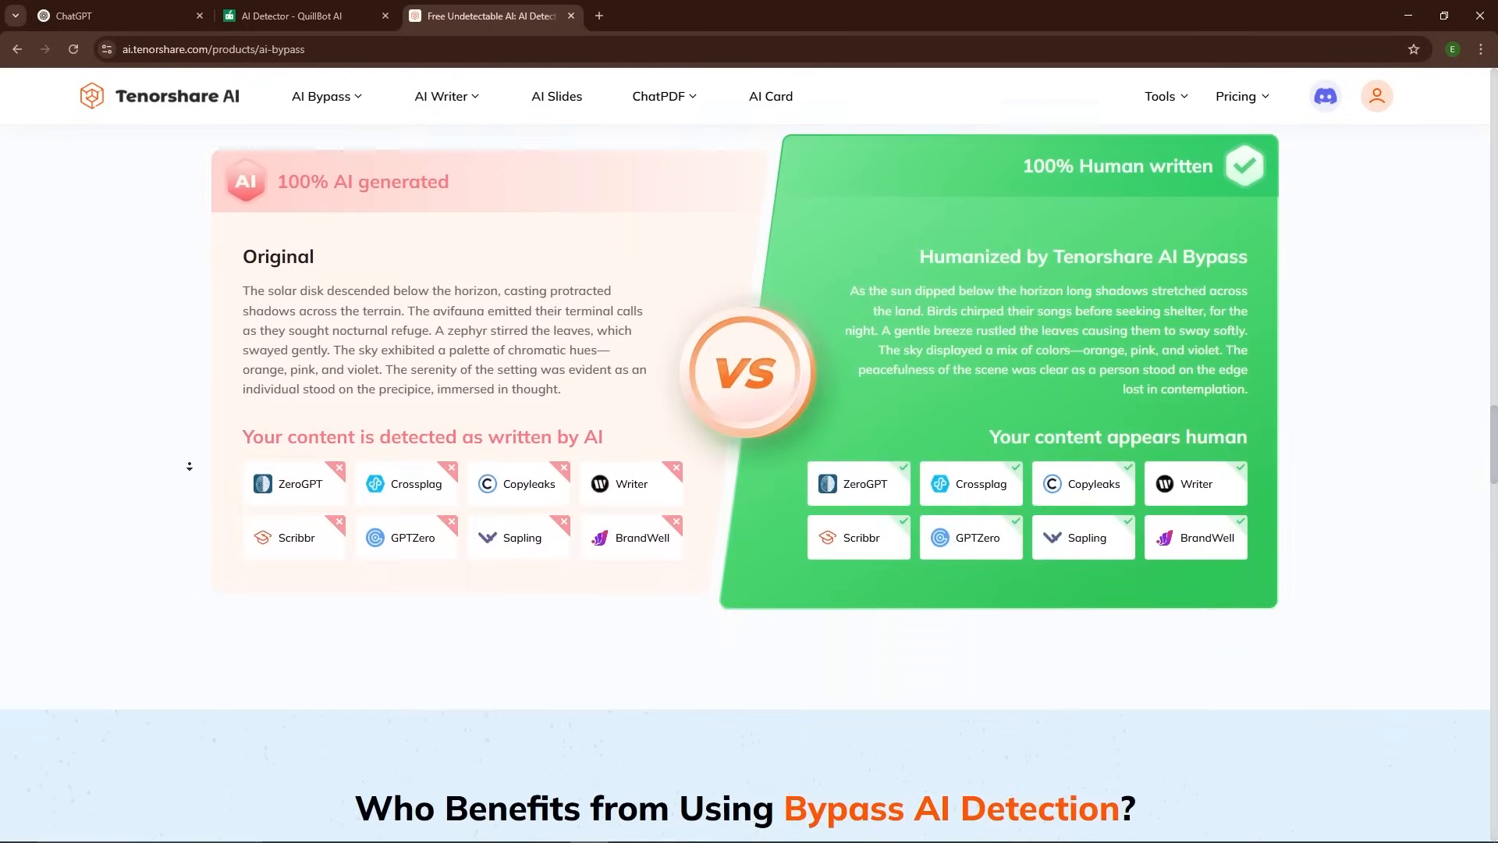
pyautogui.scroll(-3)
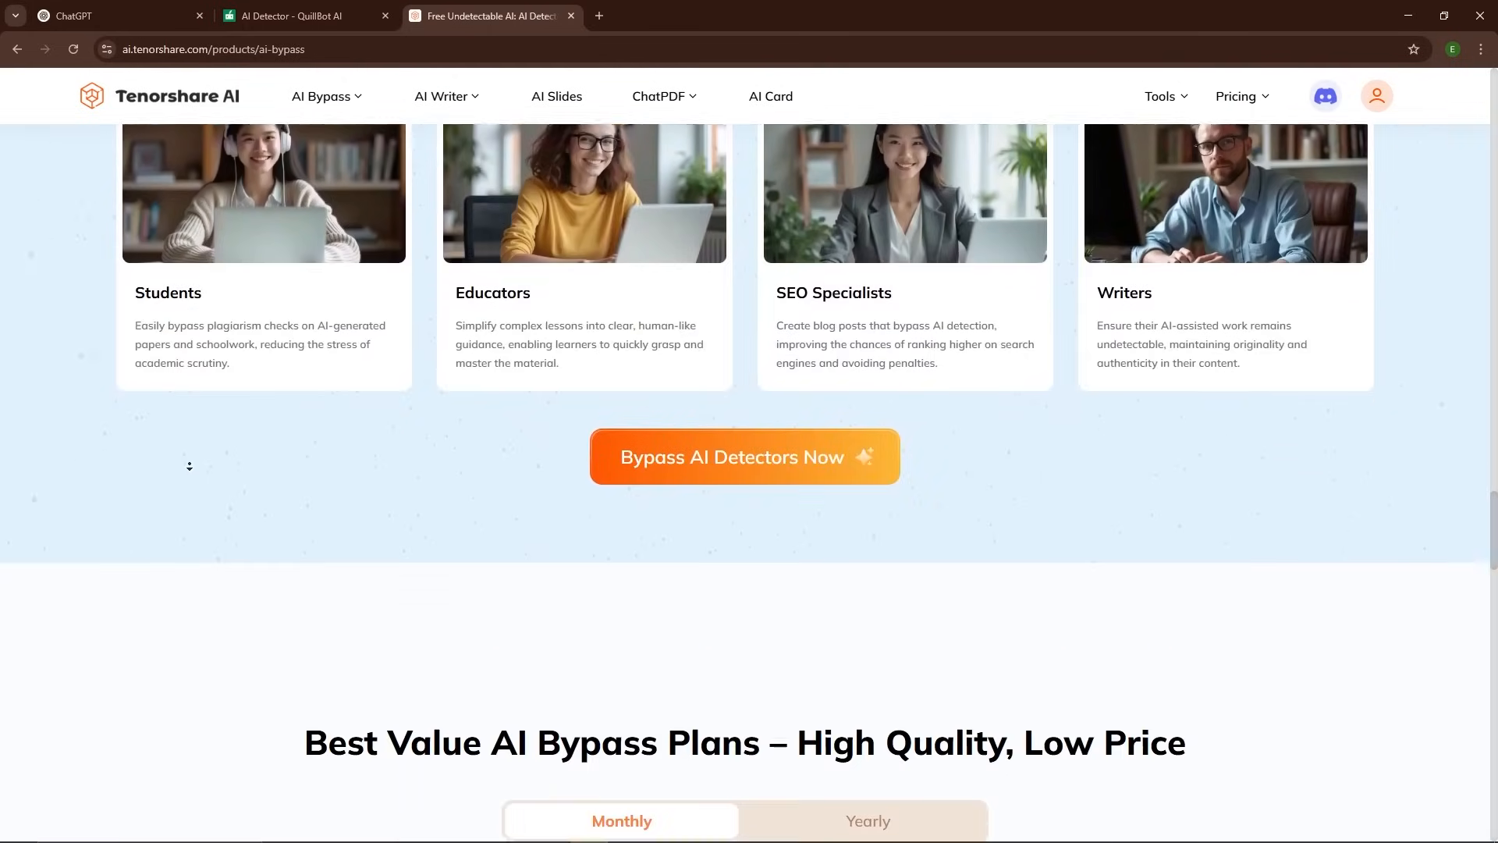
pyautogui.scroll(-3)
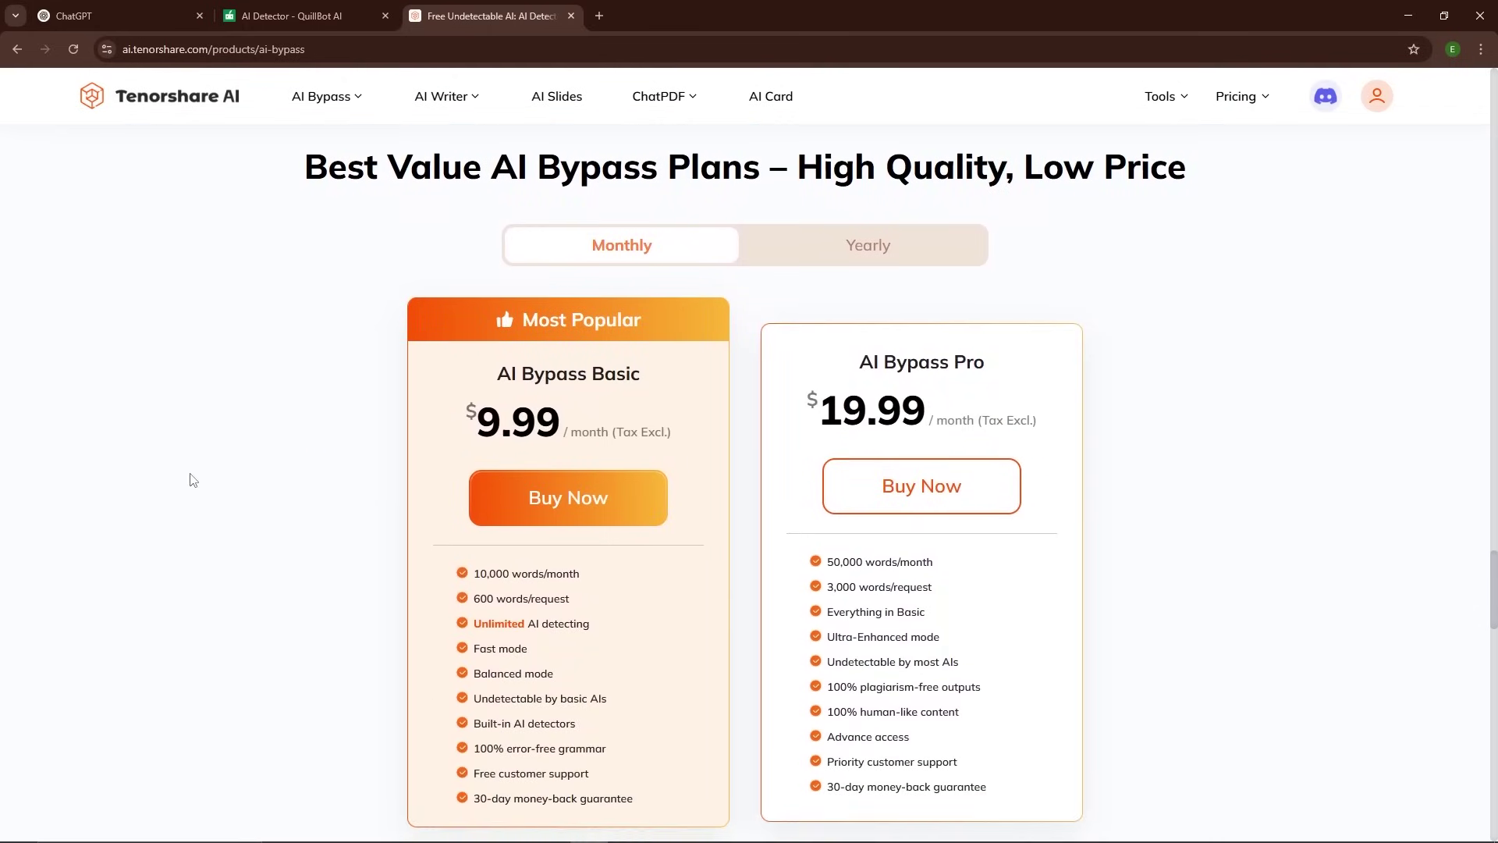
pyautogui.scroll(-3)
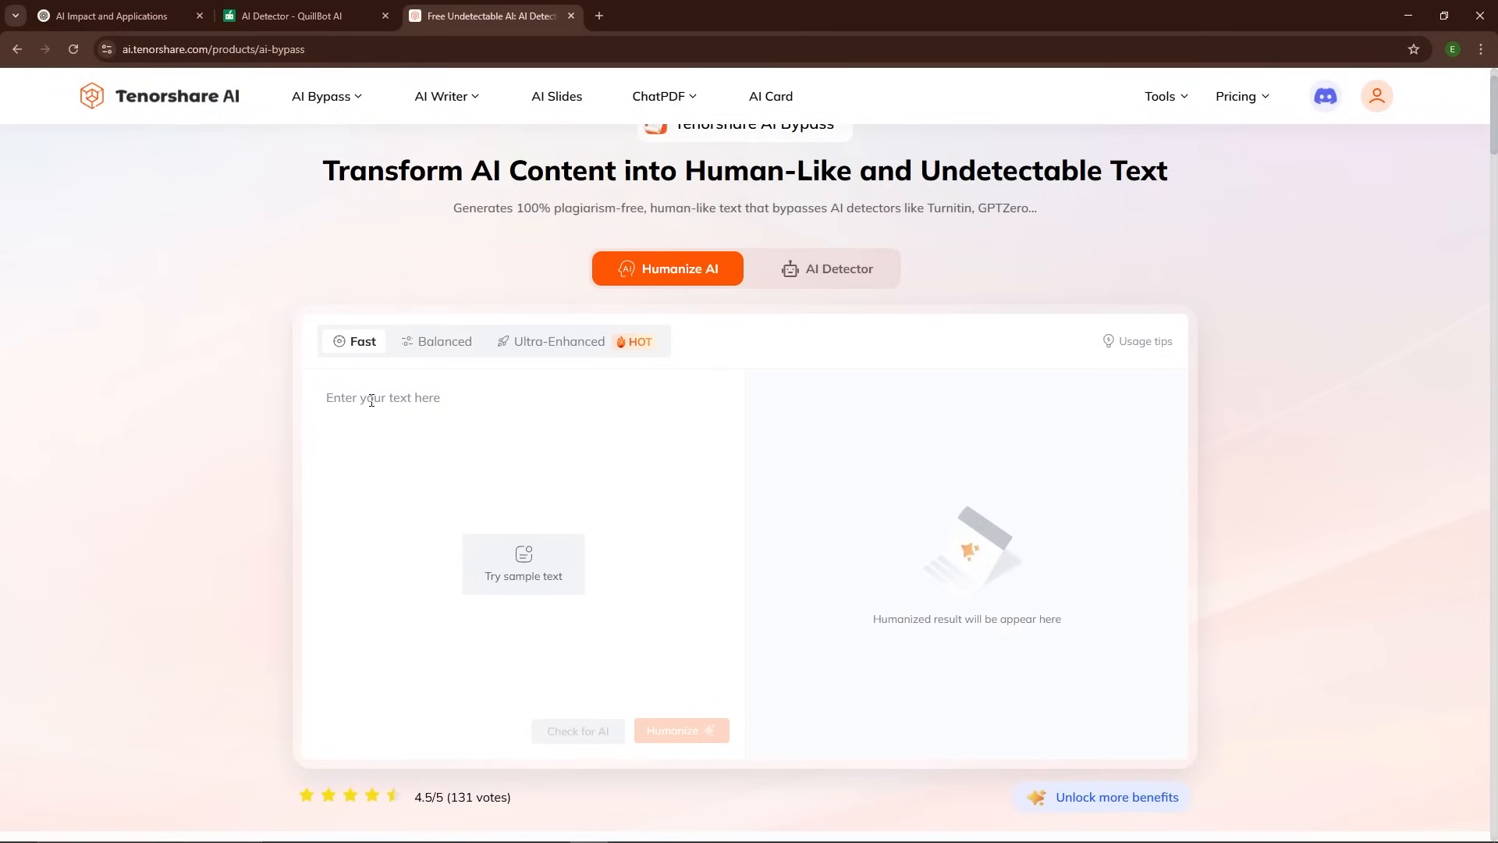
pyautogui.moveTo(473, 342)
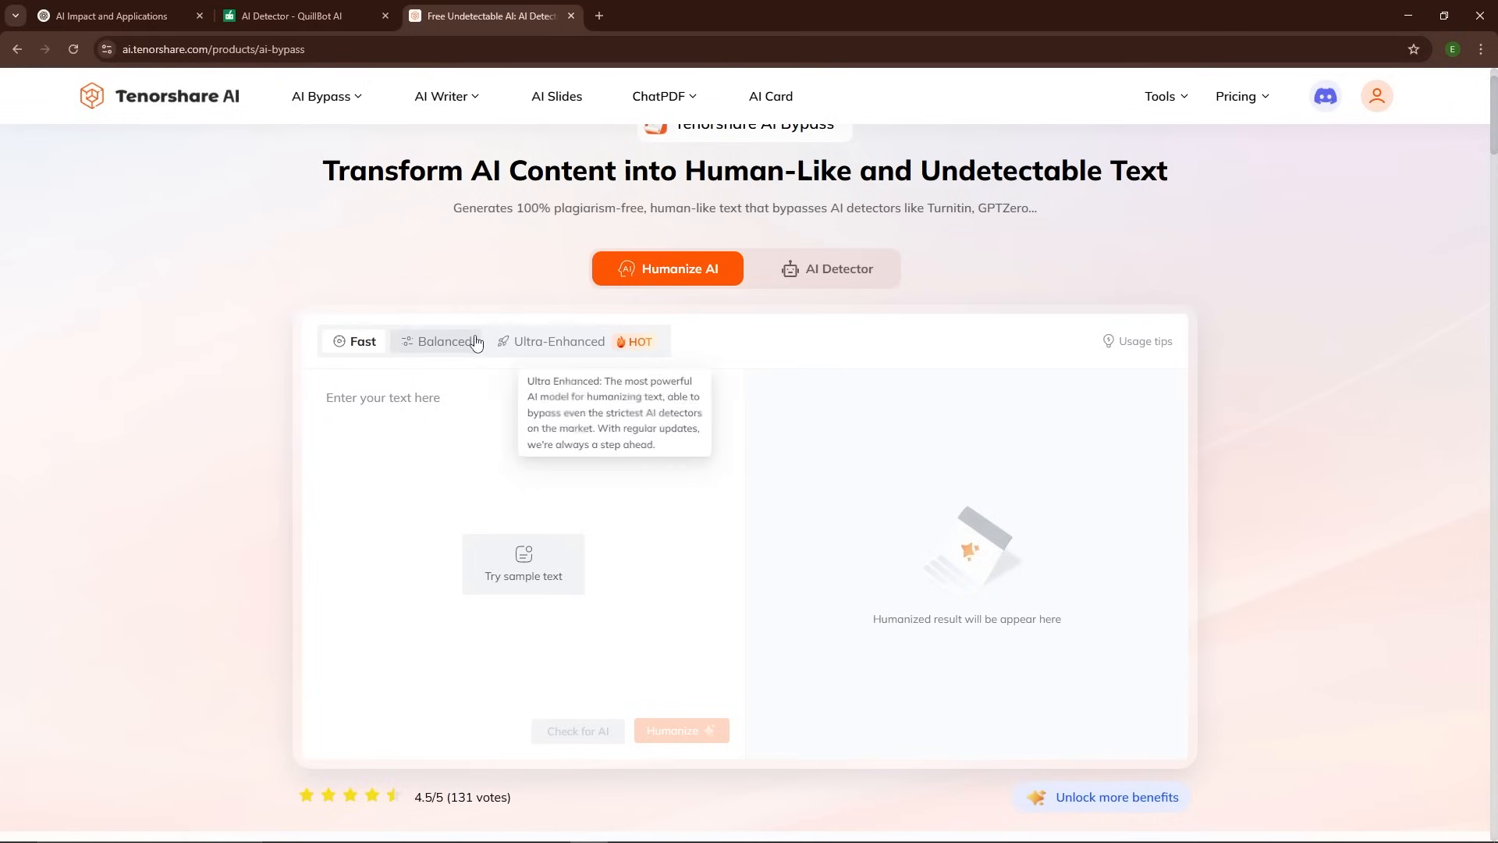
# Humanize the pasted 106-word article in Balanced mode
pyautogui.click(443, 340)
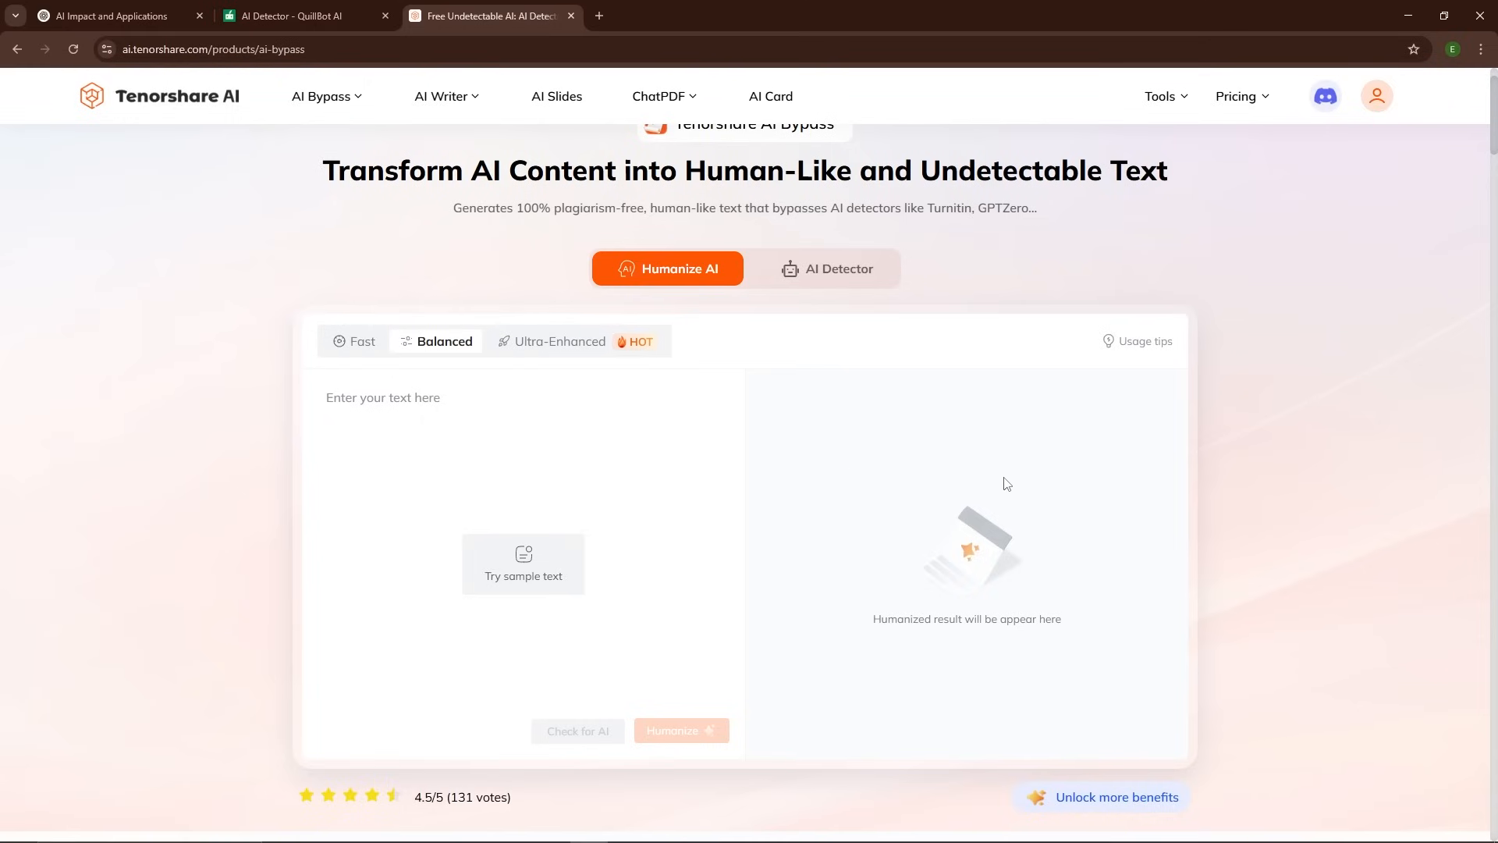
pyautogui.click(523, 563)
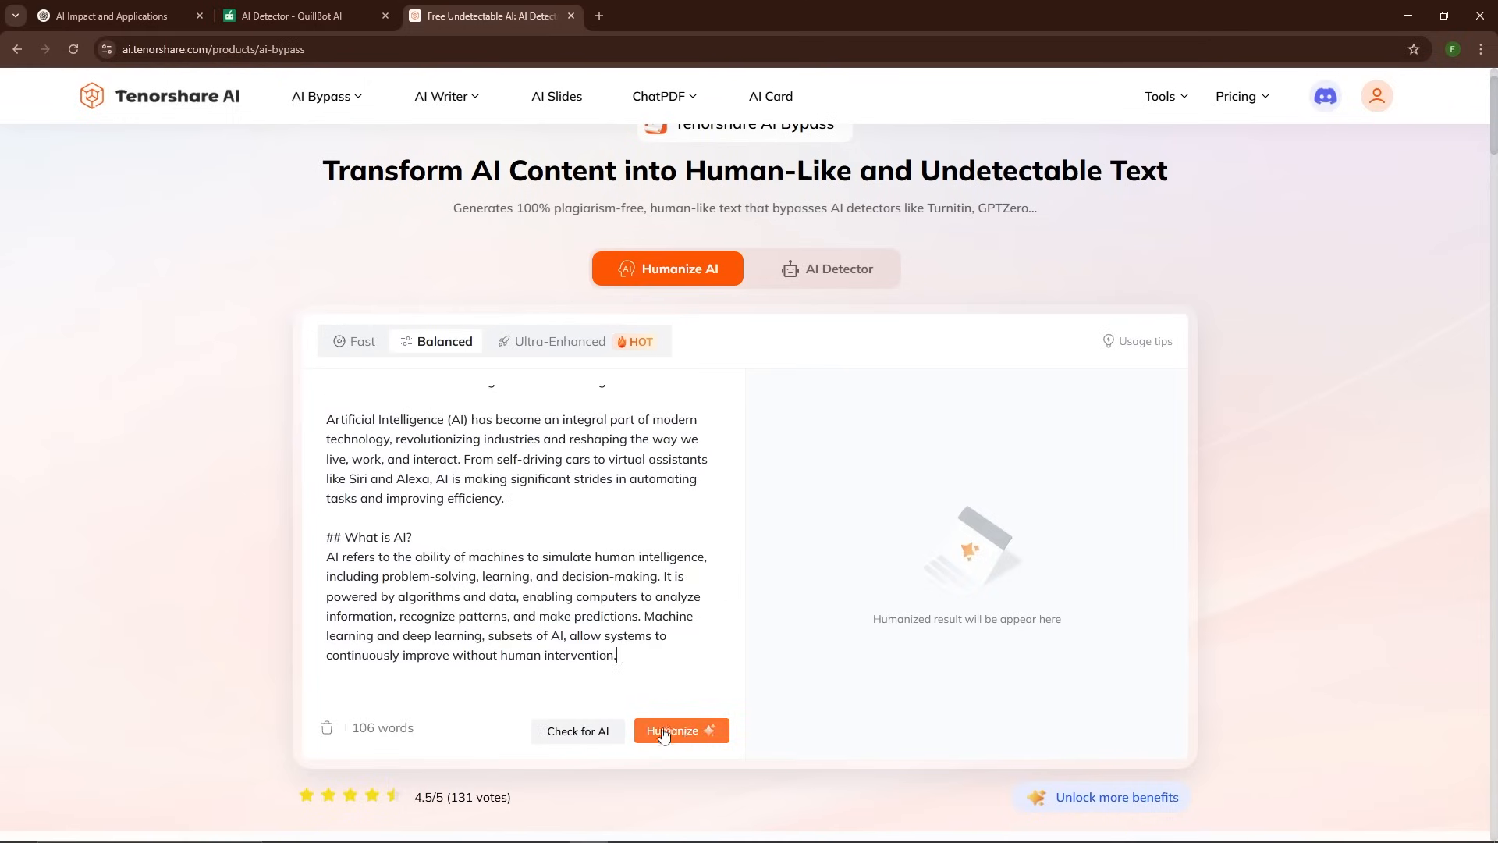
pyautogui.click(681, 730)
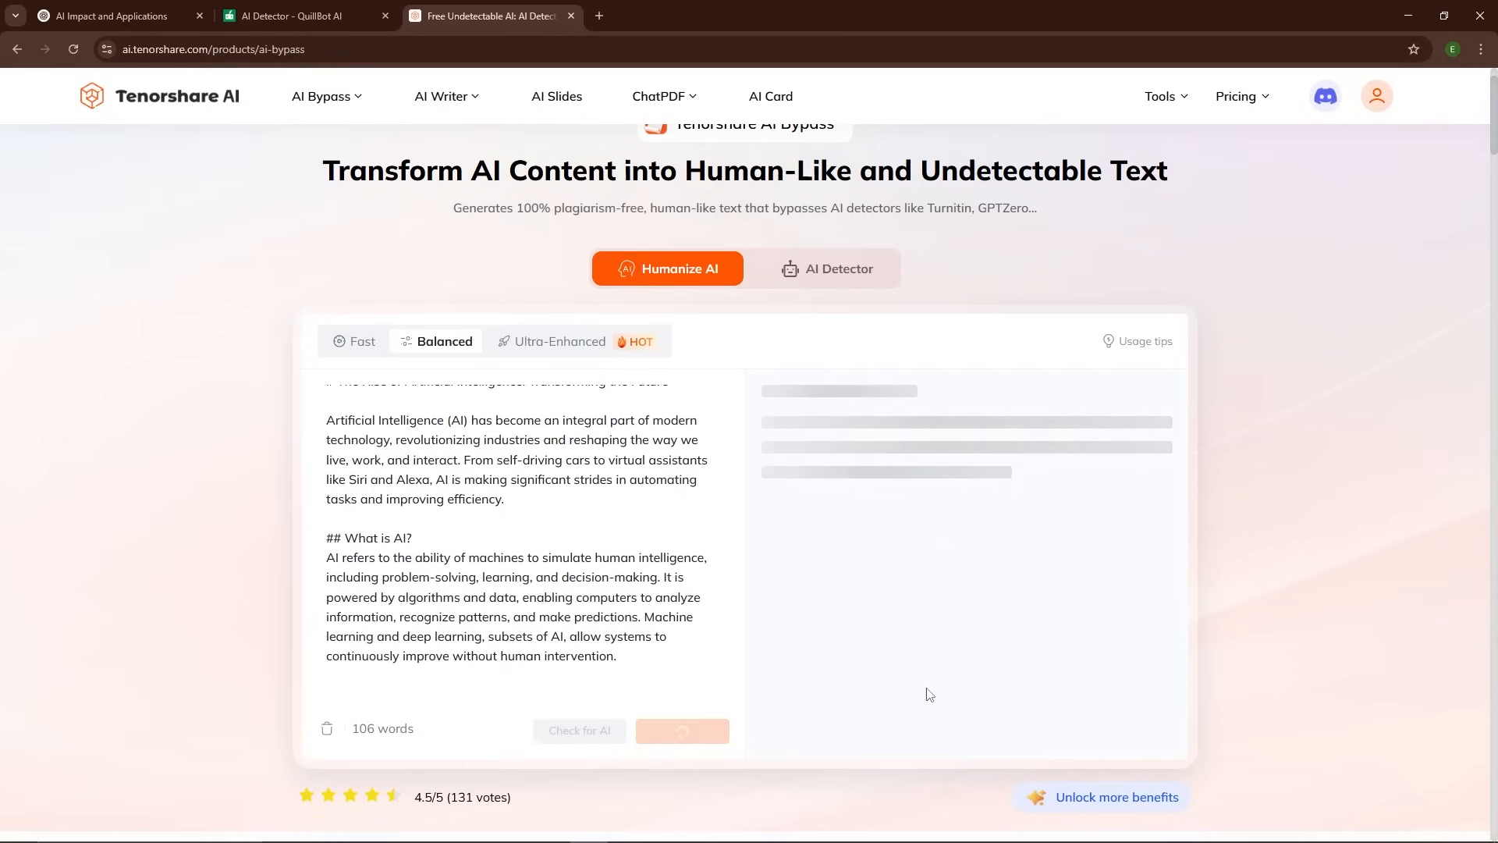
pyautogui.moveTo(910, 627)
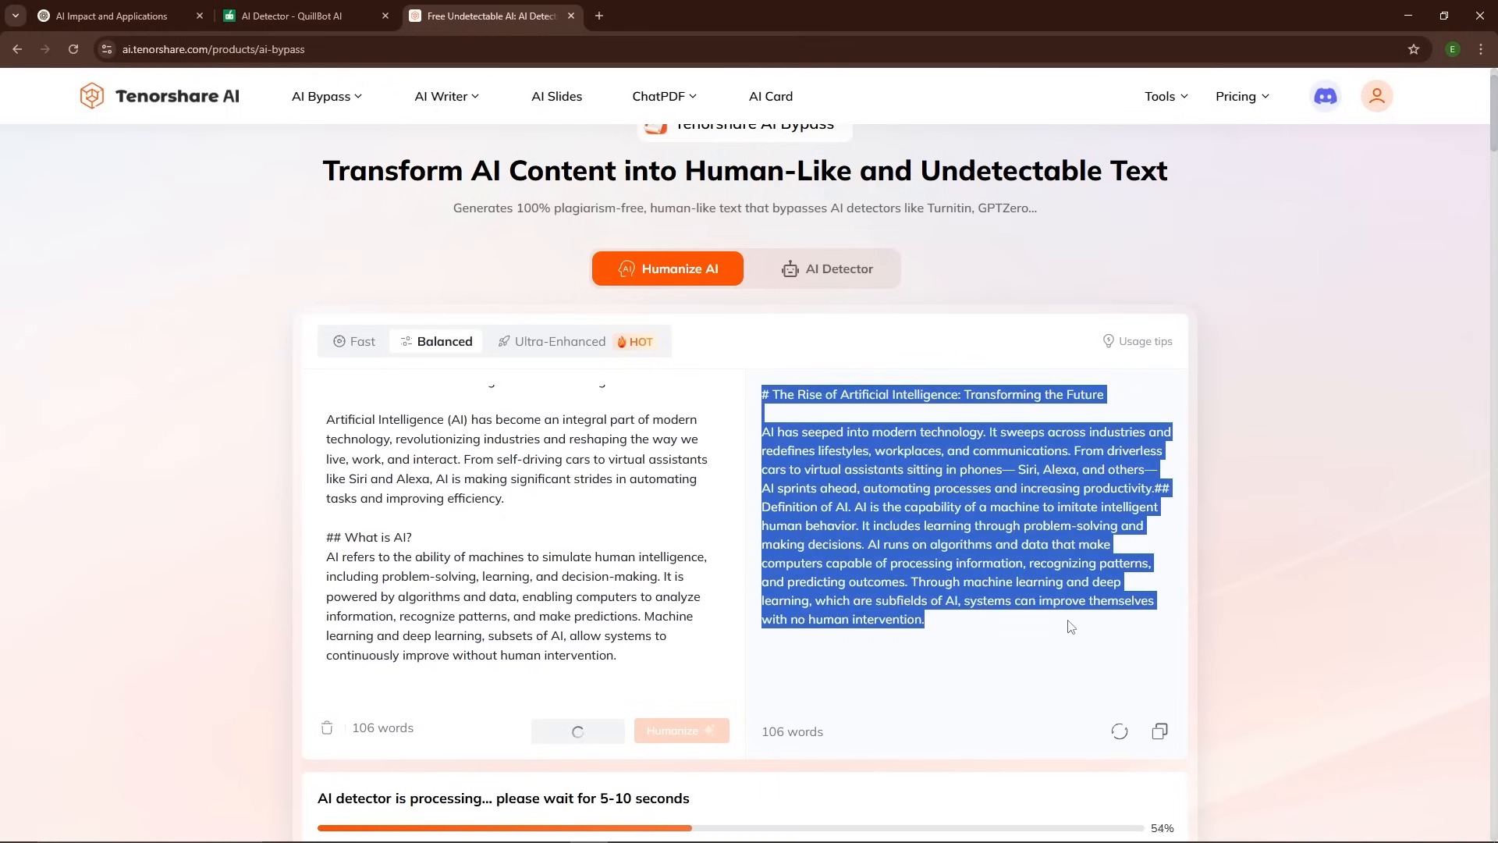
# Select the whole humanized article and copy it from the context menu
pyautogui.scroll(-3)
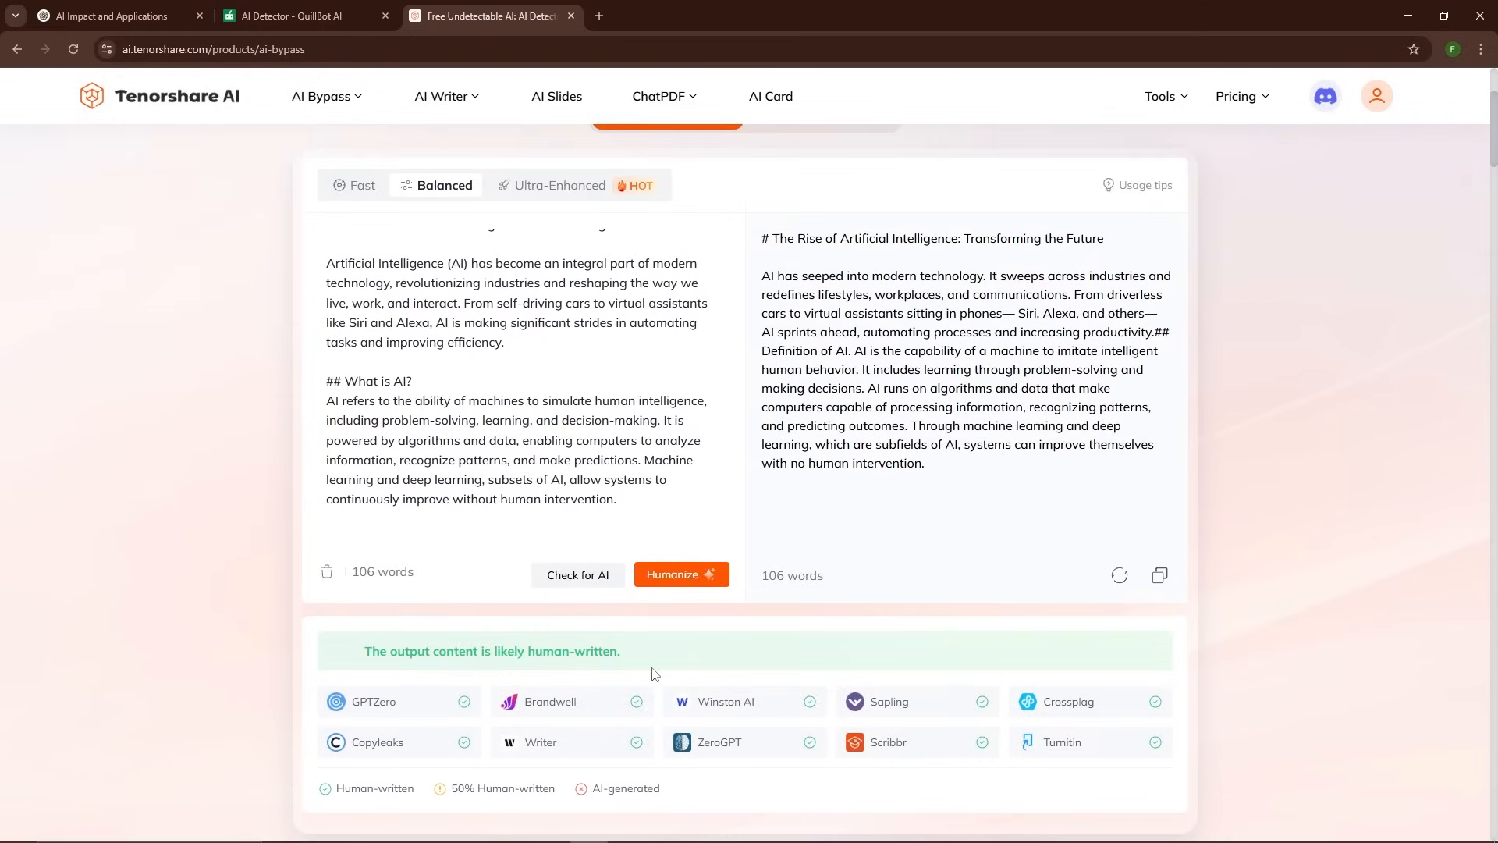
pyautogui.tripleClick(492, 651)
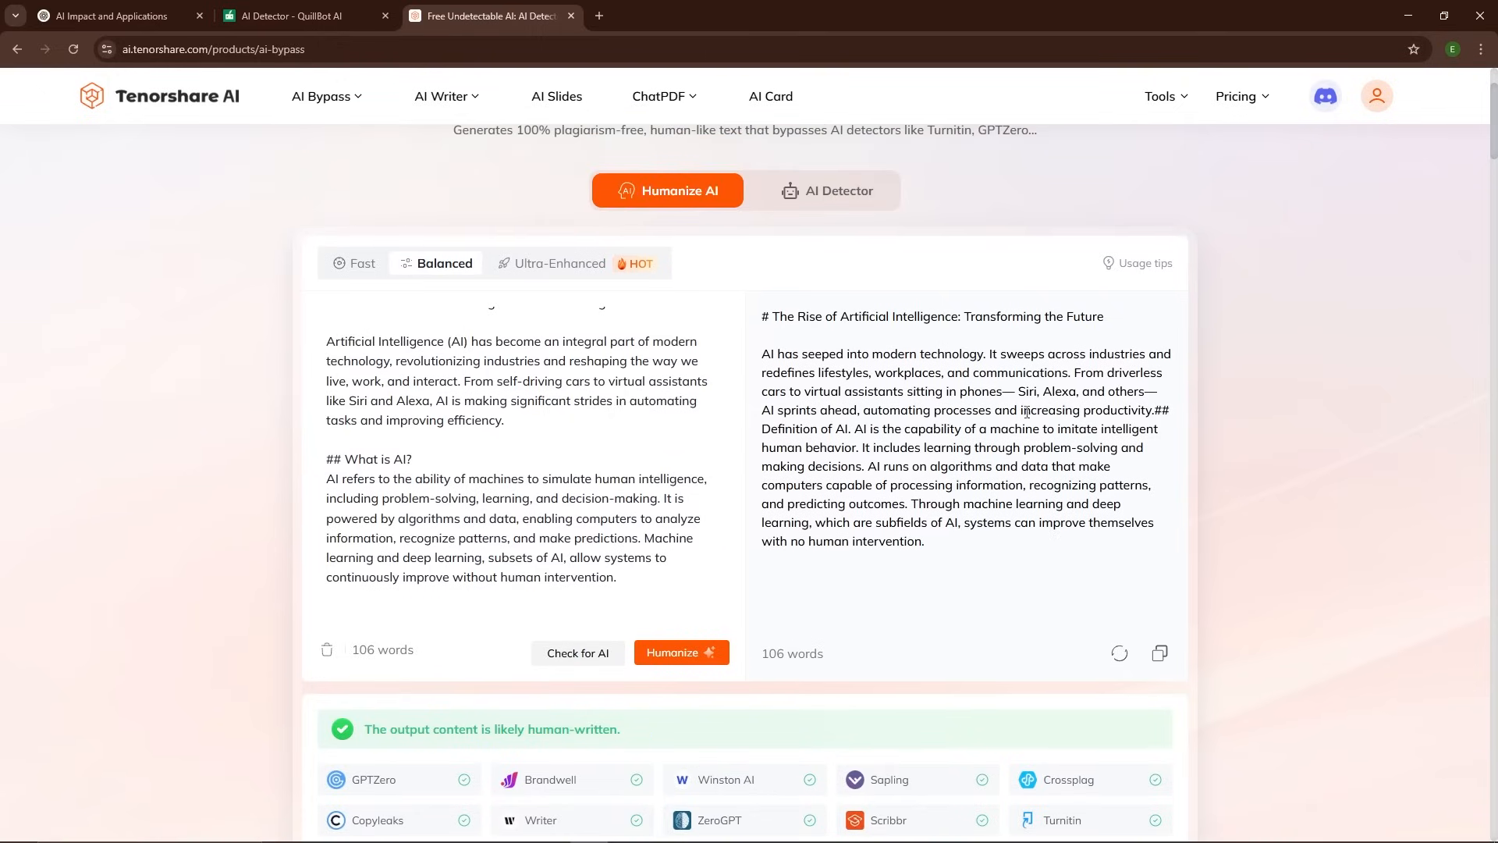
pyautogui.moveTo(761, 317); pyautogui.dragTo(922, 542)
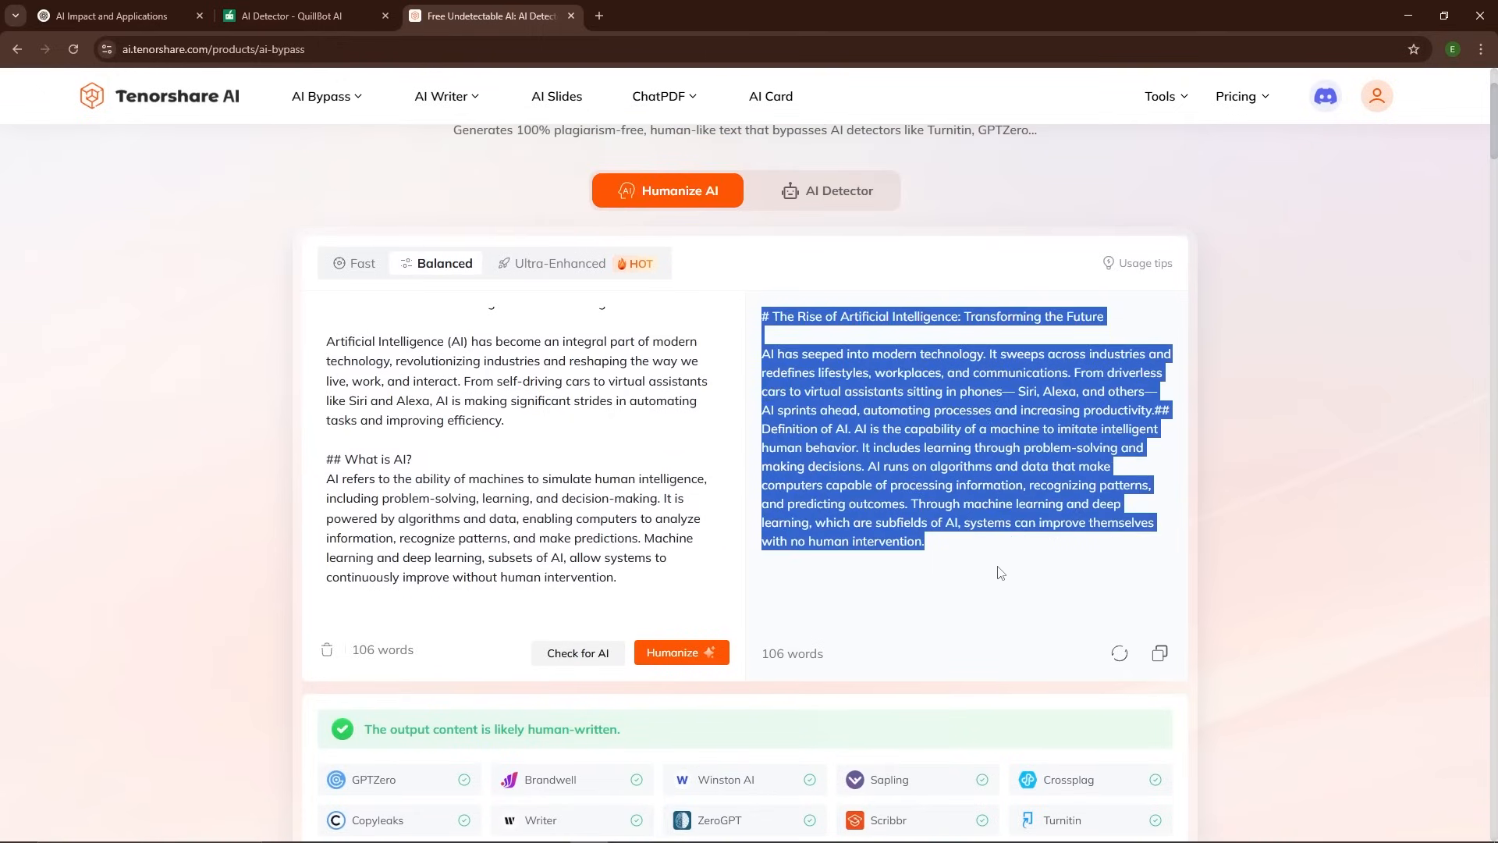
pyautogui.scroll(-3)
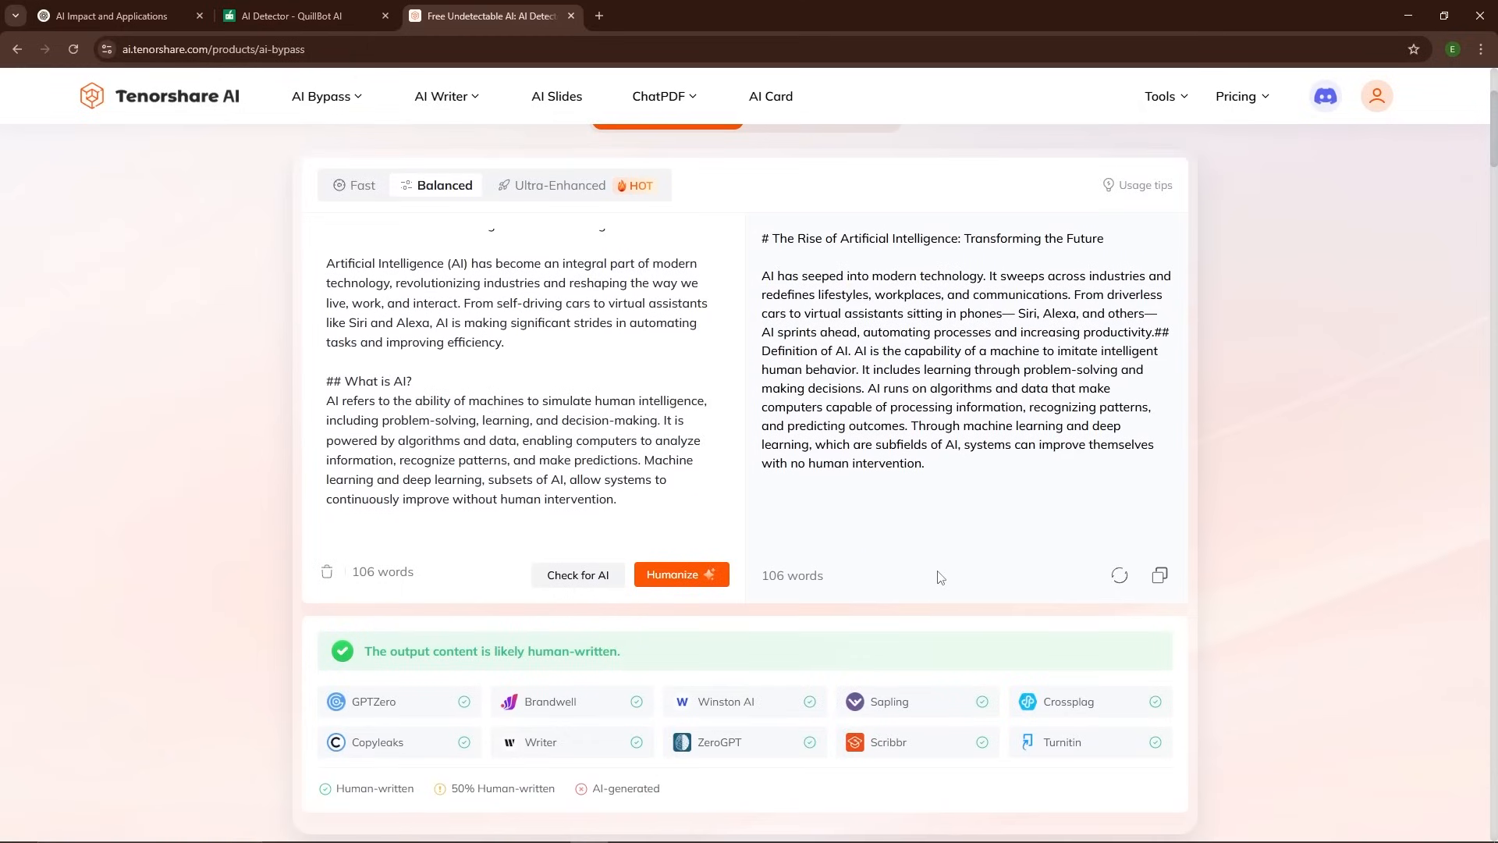
pyautogui.moveTo(927, 565)
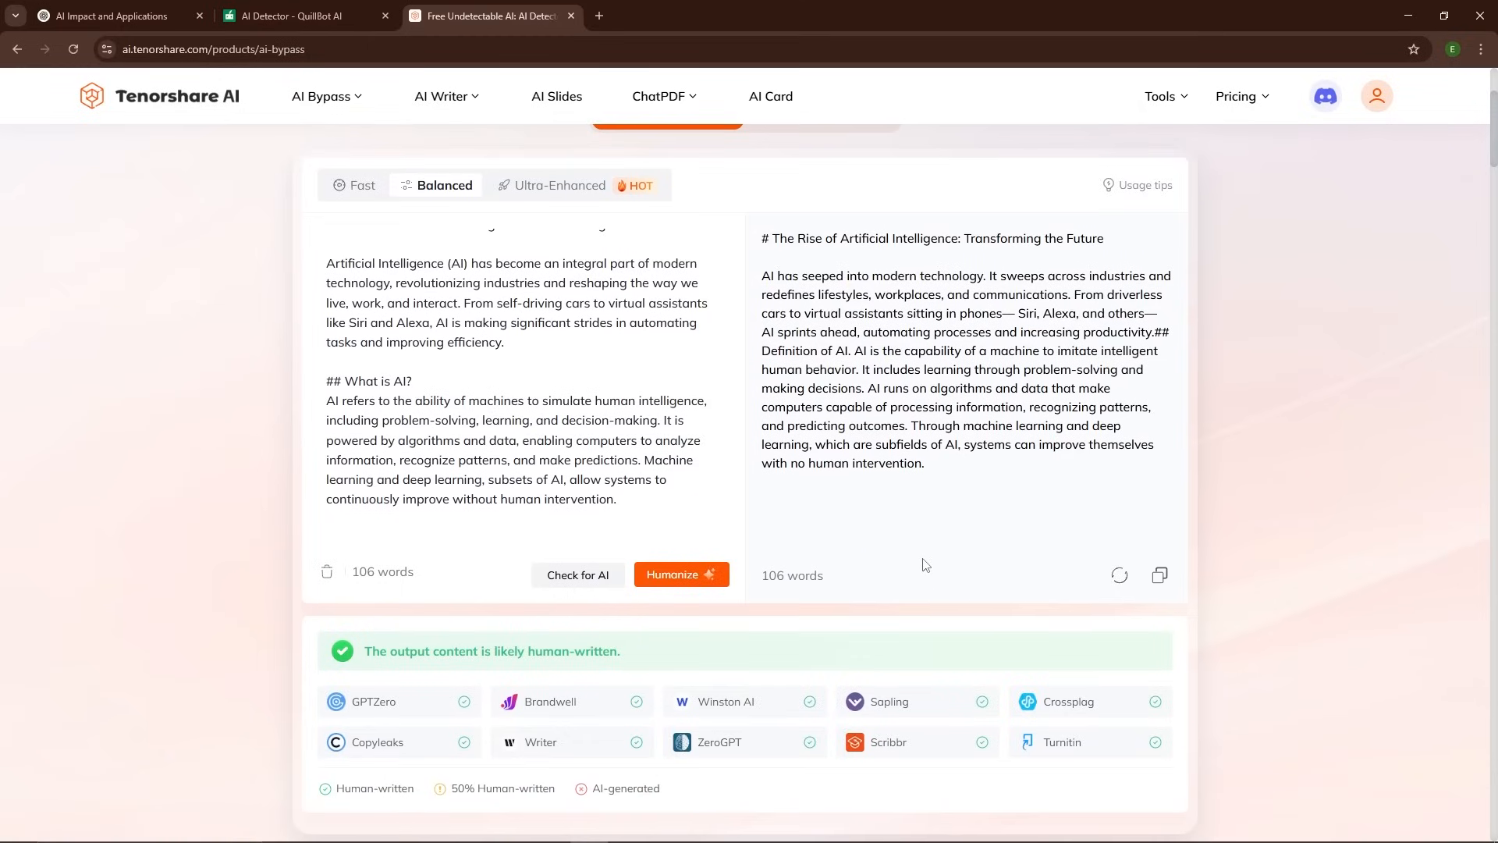
pyautogui.moveTo(879, 604)
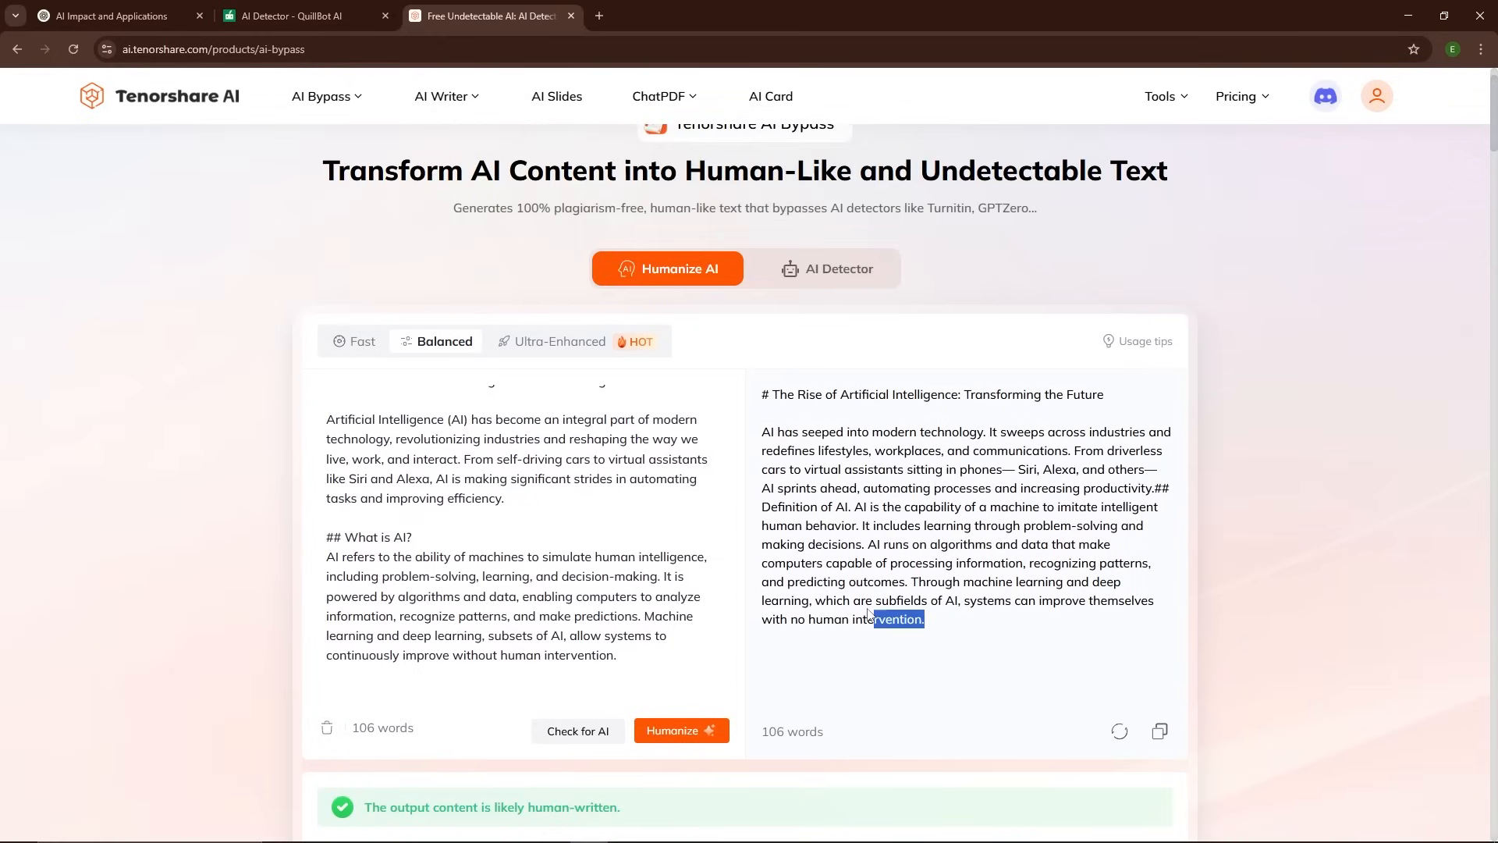
pyautogui.rightClick(1022, 577)
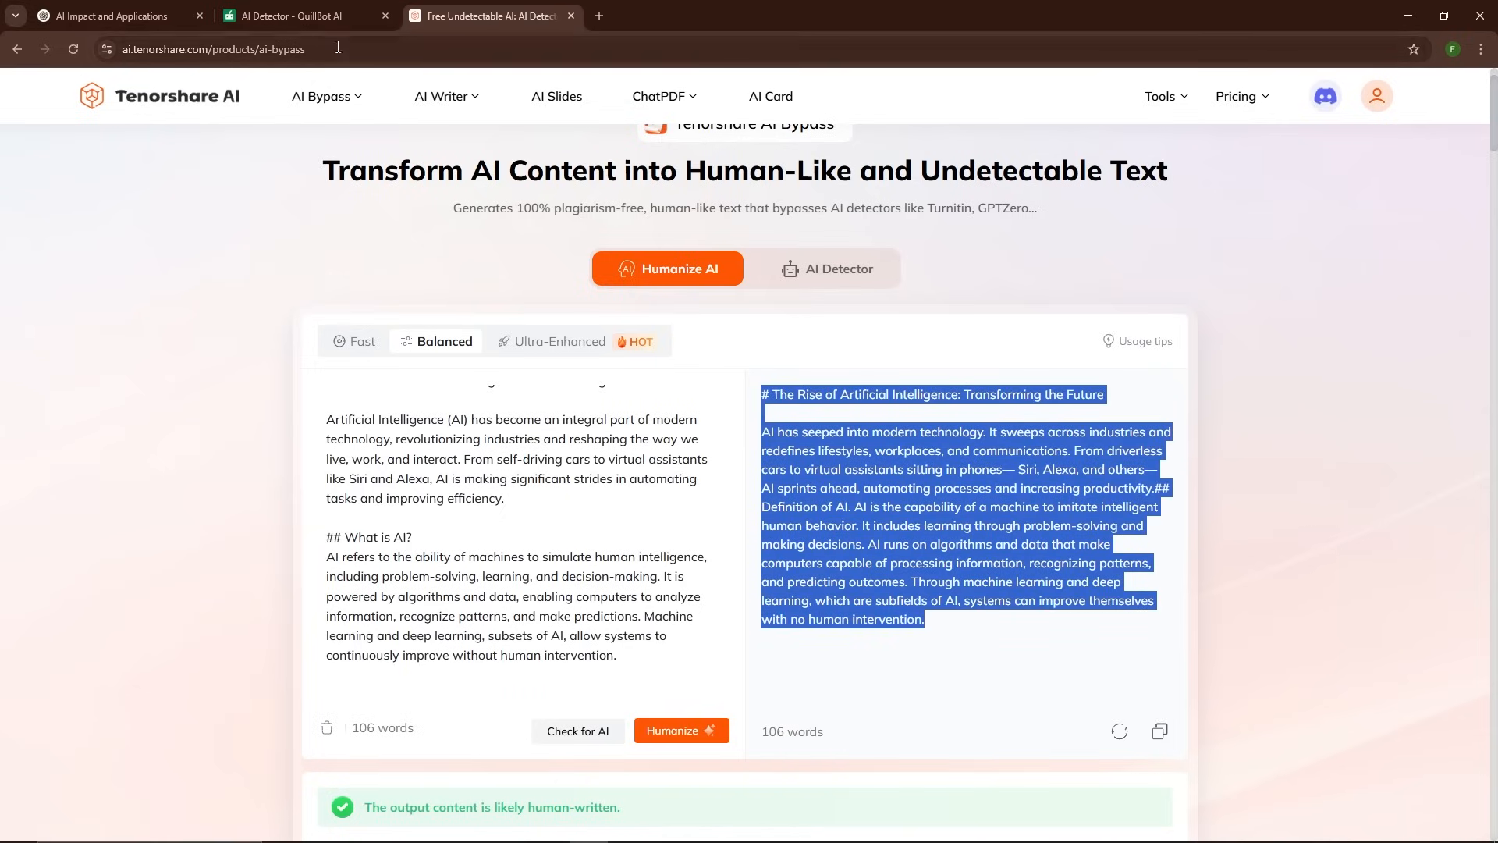
# Detect the humanized 105-word text in QuillBot, scoring 0% AI and 100% human
pyautogui.click(293, 15)
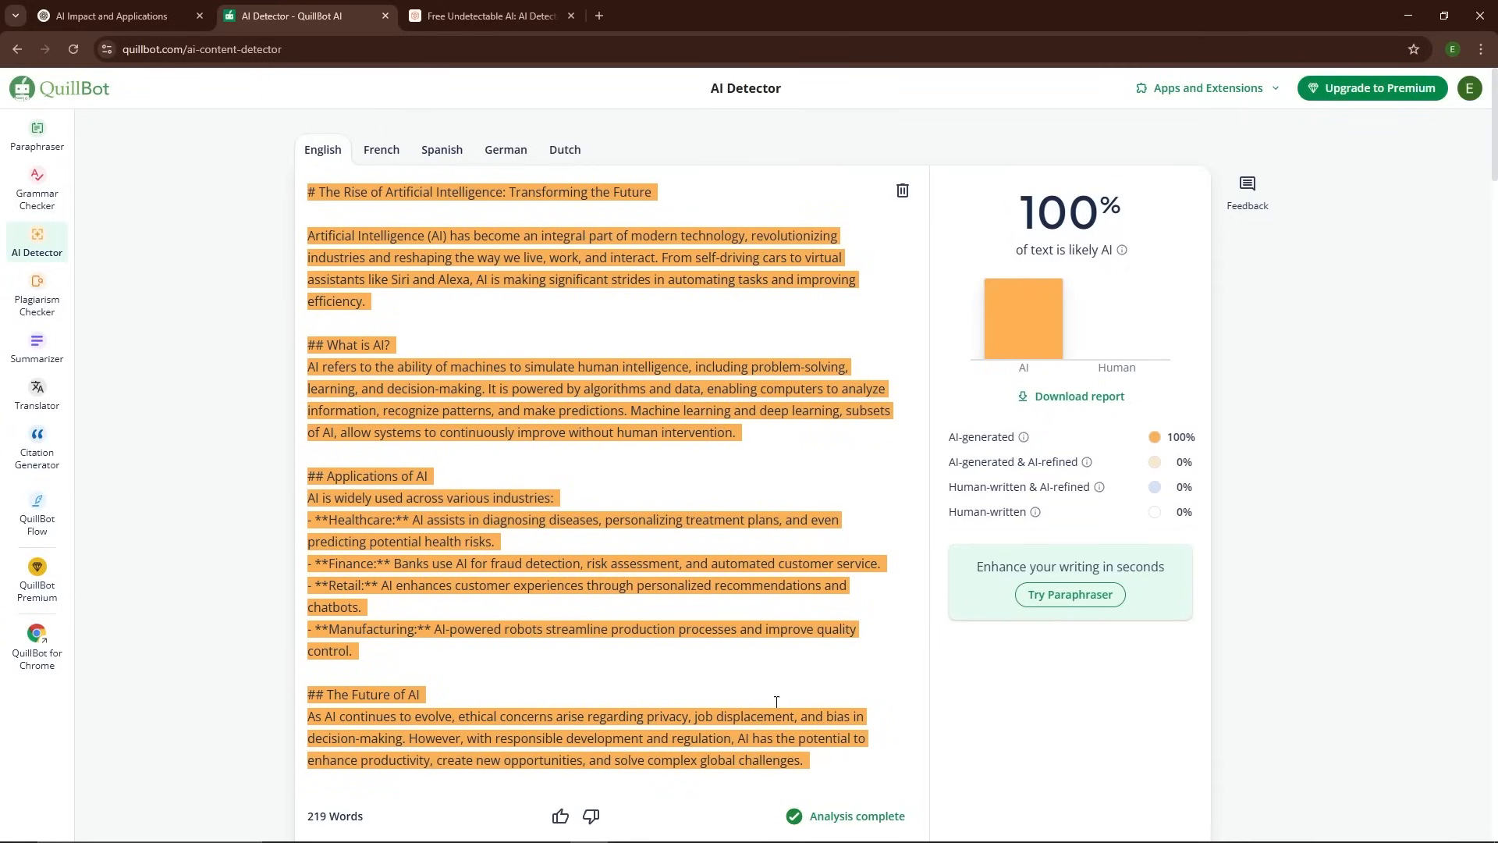
pyautogui.moveTo(885, 209)
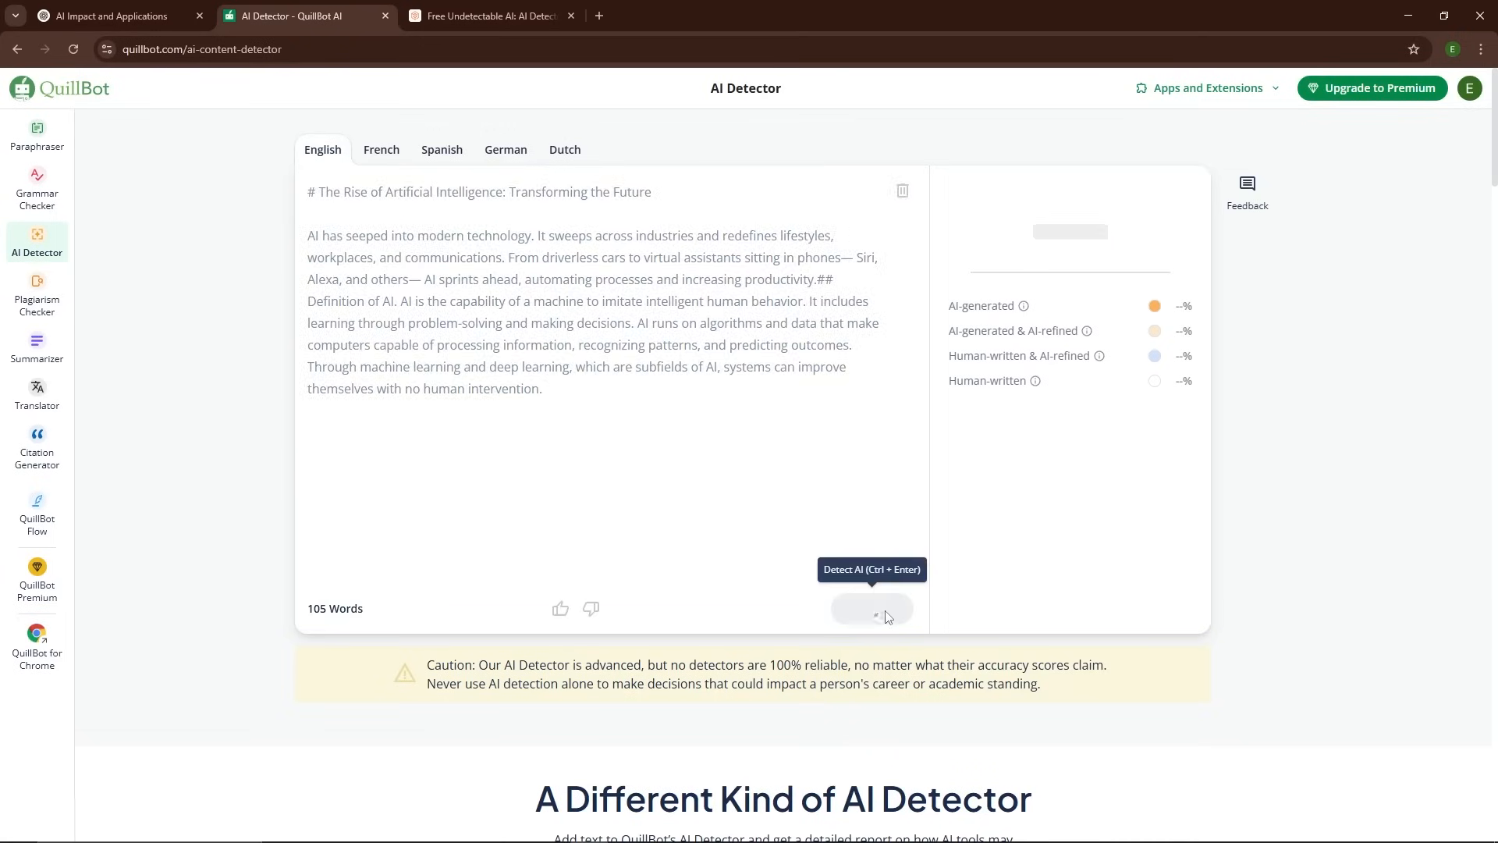
pyautogui.click(872, 612)
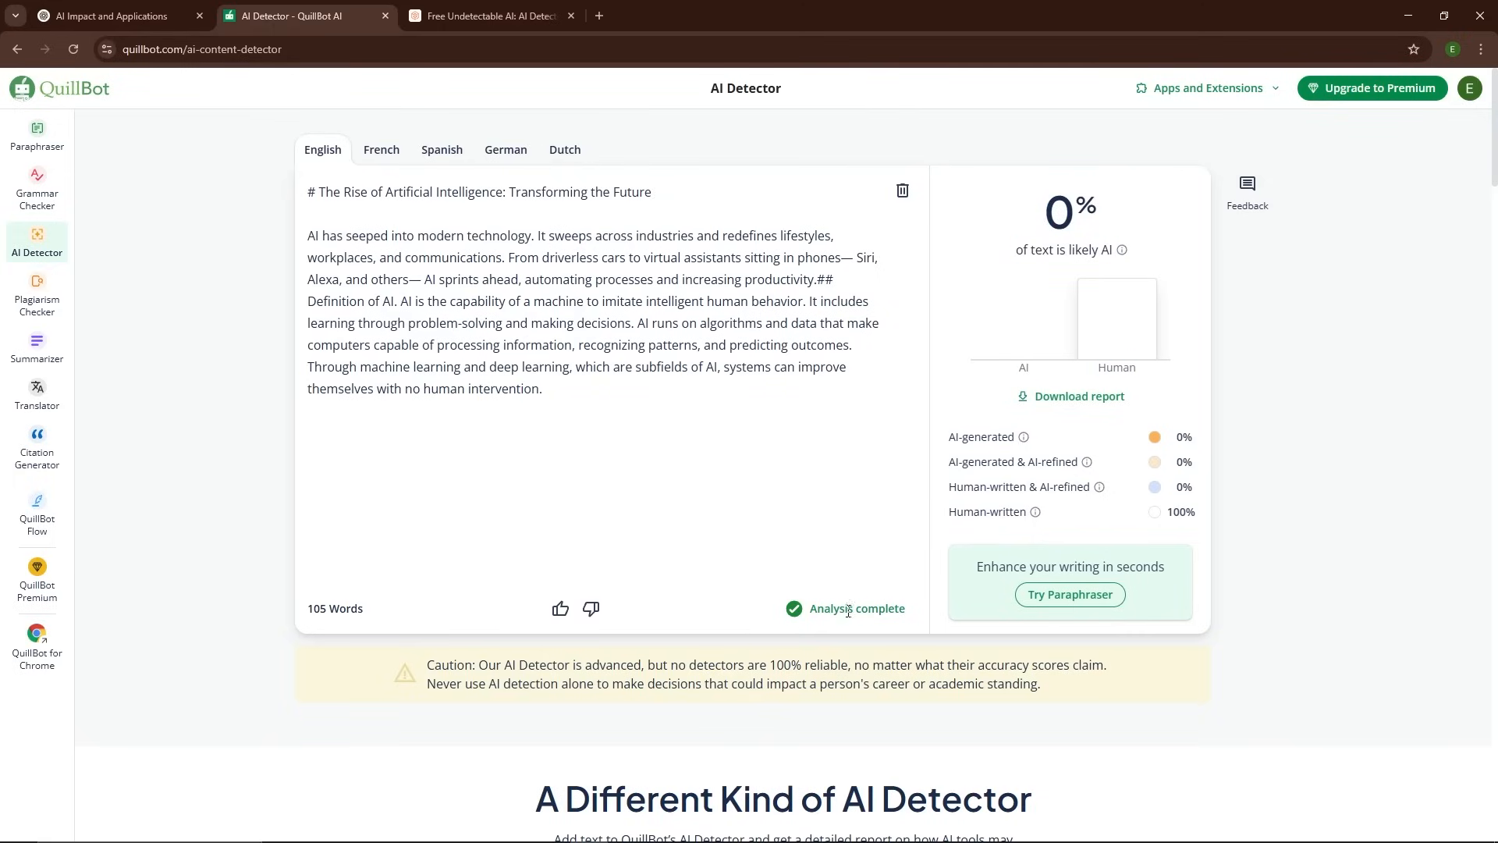
pyautogui.moveTo(876, 599)
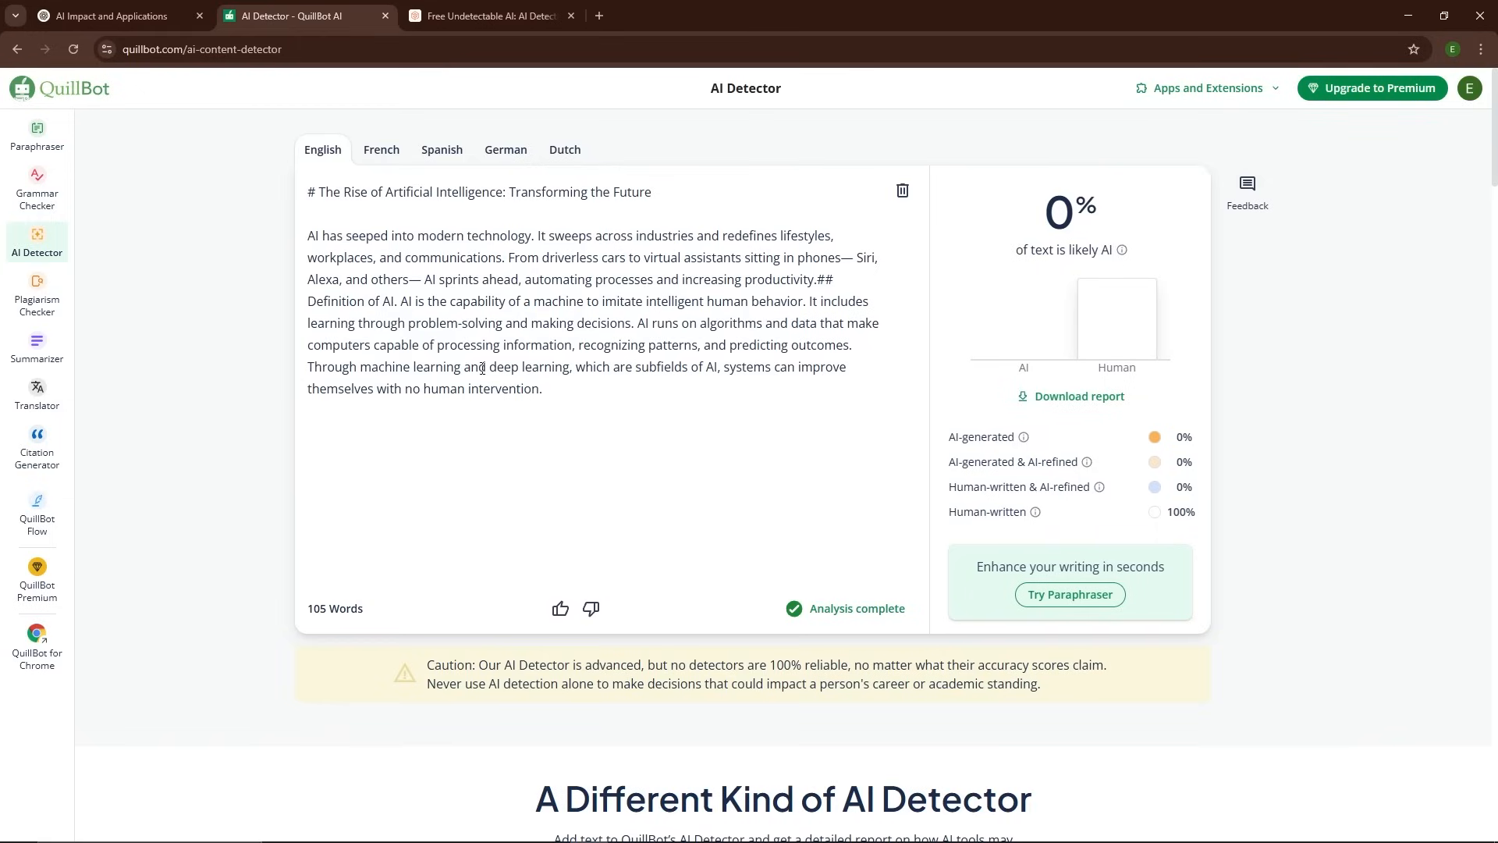
pyautogui.moveTo(593, 521)
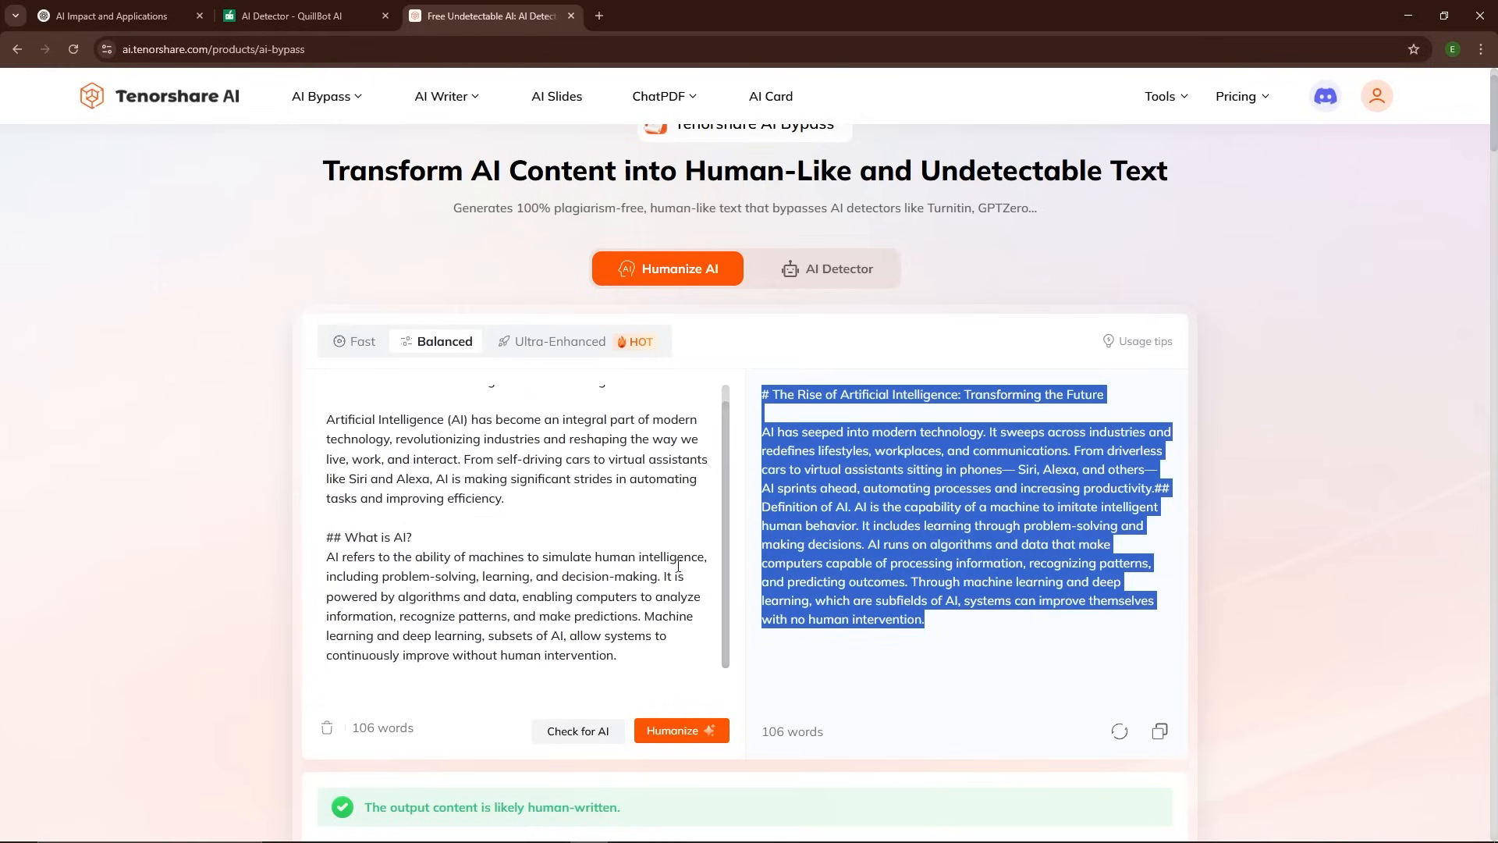
pyautogui.click(287, 16)
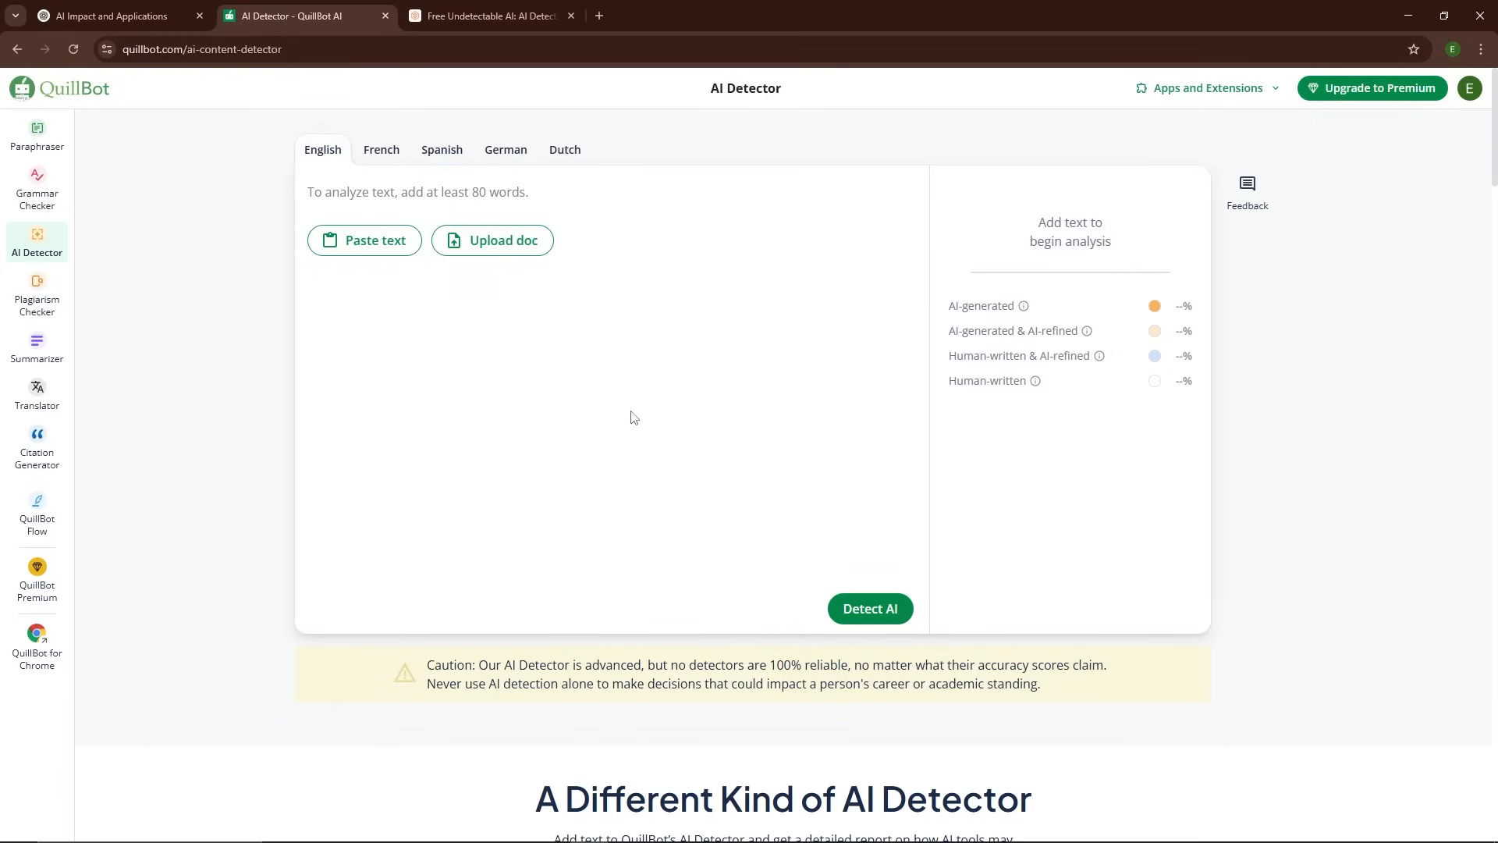